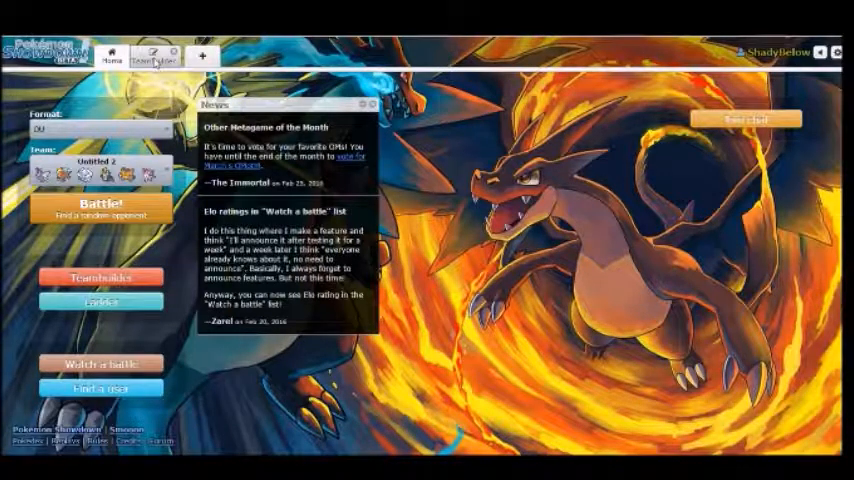
Review the team's sets: ultra moth, Father, Fluffy, Empoleon, Bernardo and Sylveon.
{"action": "left_click", "coordinate": [154, 60]}
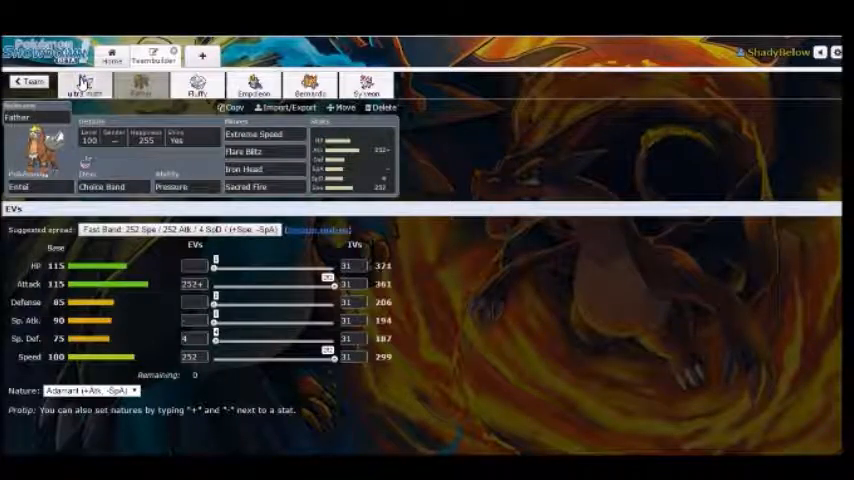
{"action": "left_click", "coordinate": [87, 85]}
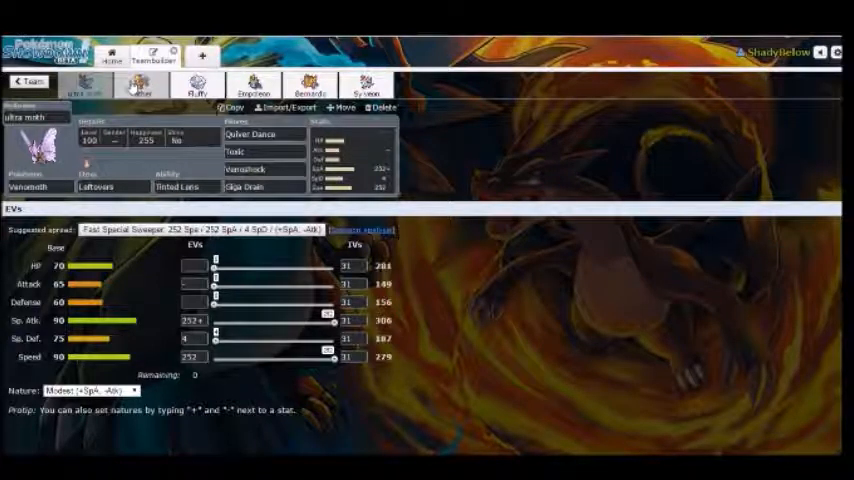
{"action": "left_click", "coordinate": [138, 87]}
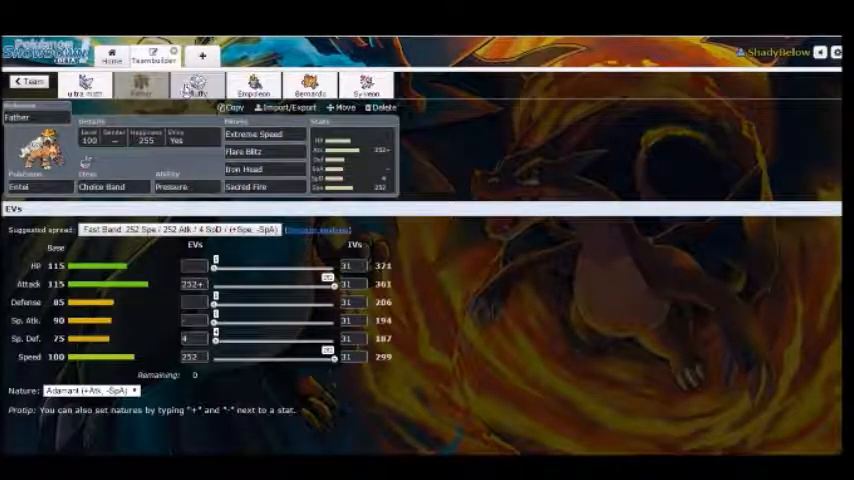
{"action": "left_click", "coordinate": [190, 86]}
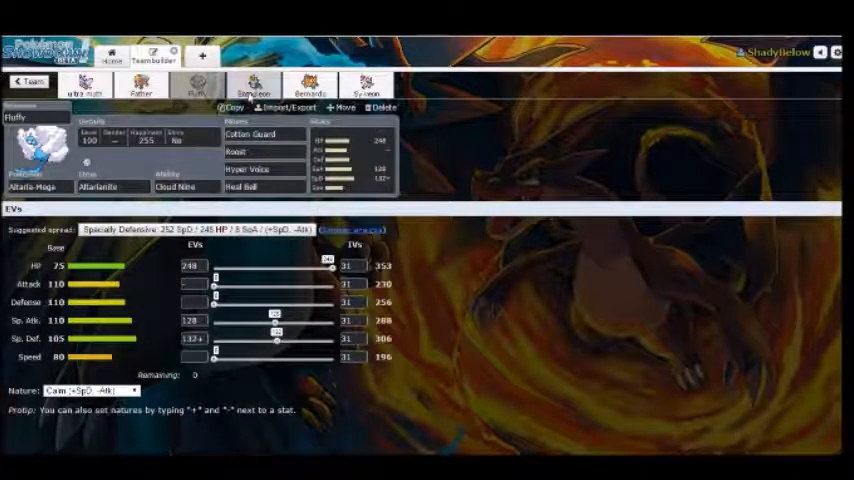
{"action": "left_click", "coordinate": [245, 82]}
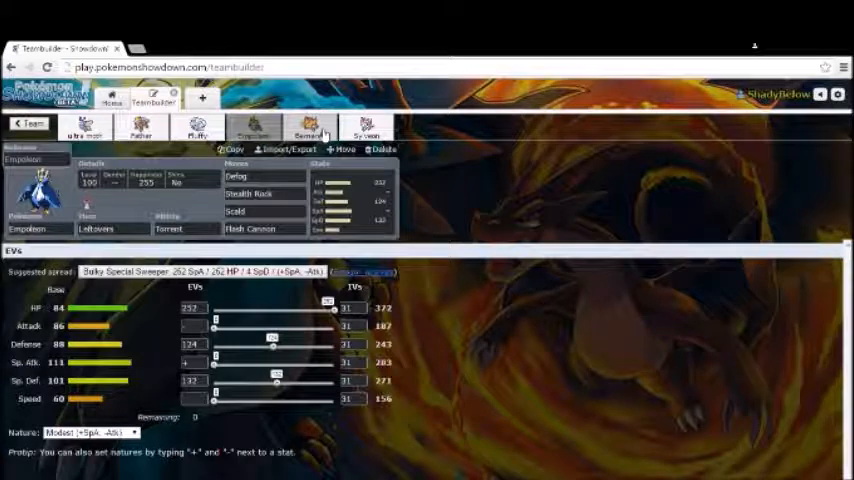
{"action": "left_click", "coordinate": [305, 127]}
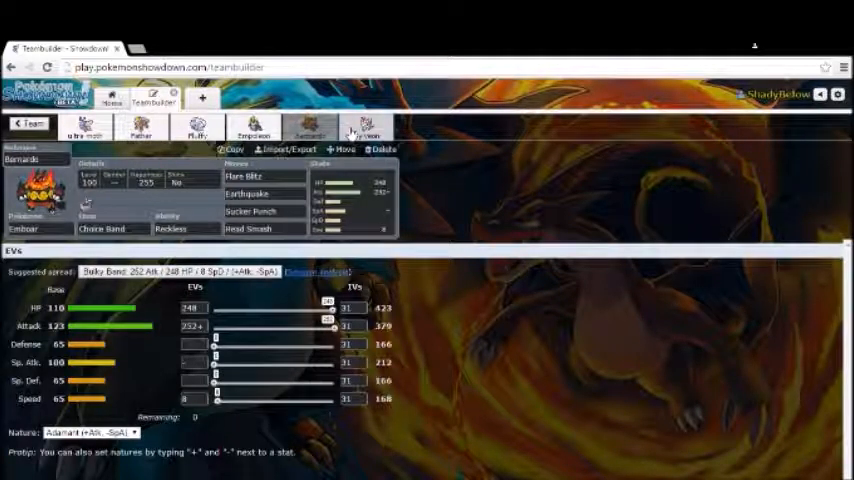
{"action": "left_click", "coordinate": [366, 127]}
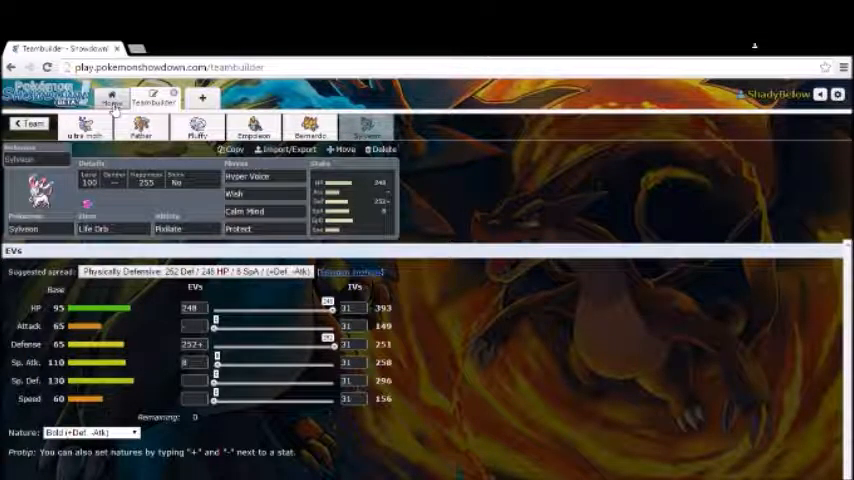
Return home, find a rated OU opponent and lead with Bernardo.
{"action": "left_click", "coordinate": [110, 102]}
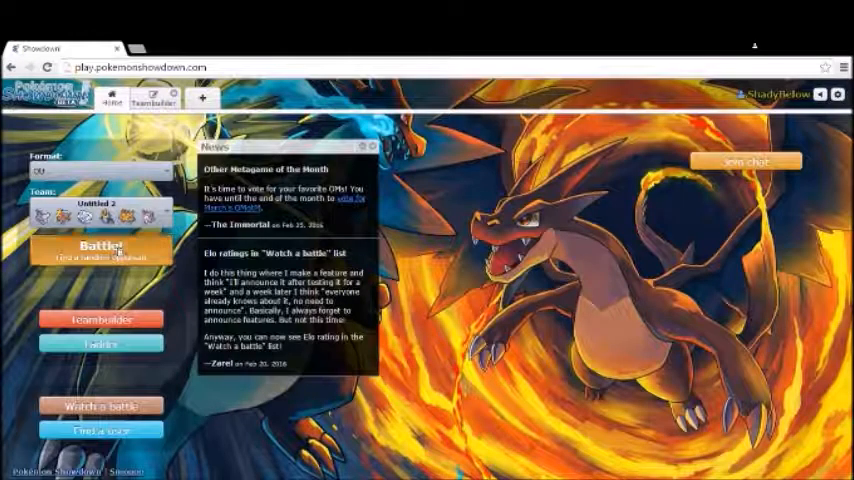
{"action": "left_click", "coordinate": [100, 249]}
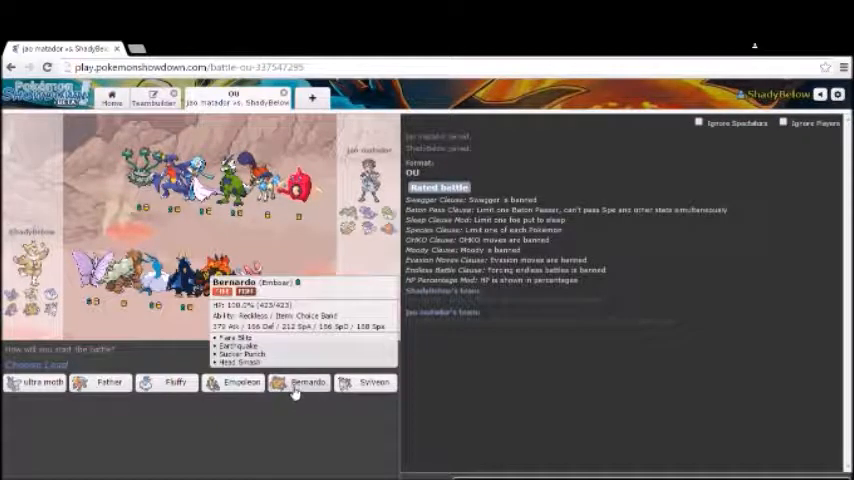
{"action": "left_click", "coordinate": [304, 383]}
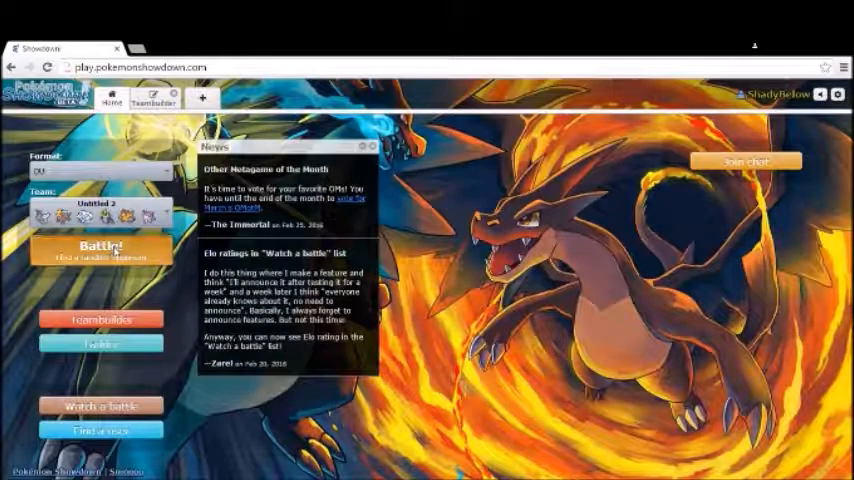
Queue a new rated OU battle, lead with Empoleon and set Stealth Rock.
{"action": "left_click", "coordinate": [100, 250]}
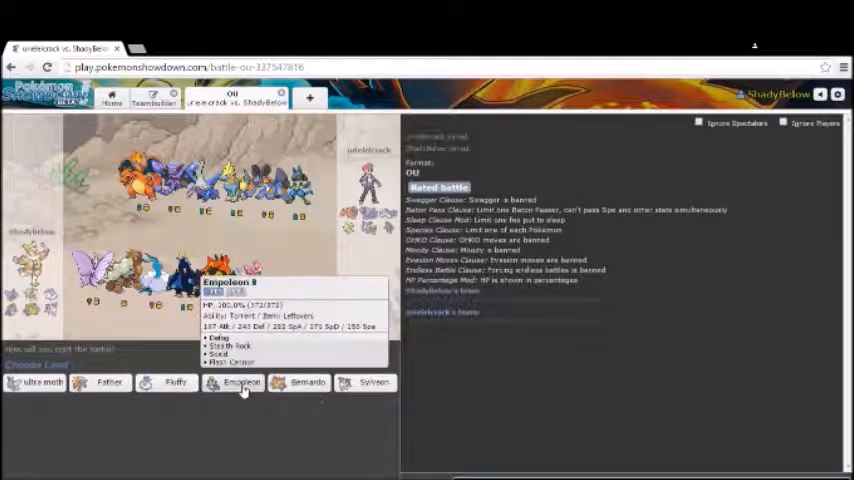
{"action": "left_click", "coordinate": [238, 382]}
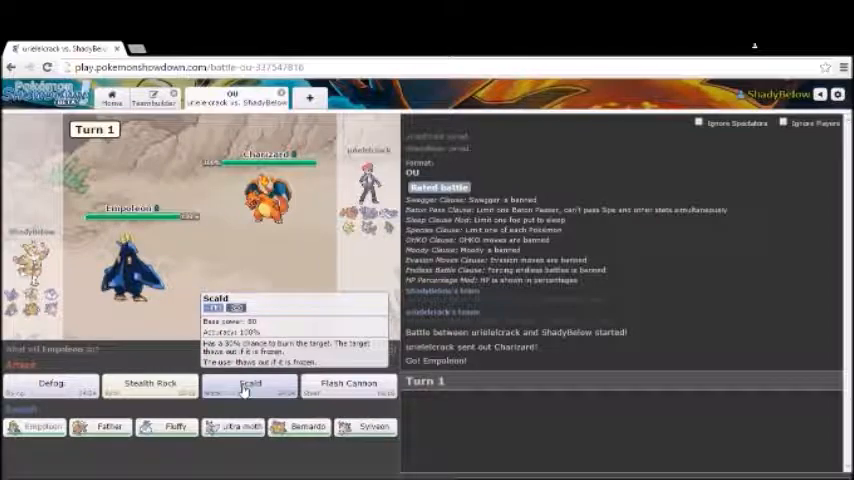
{"action": "mouse_move", "coordinate": [150, 388]}
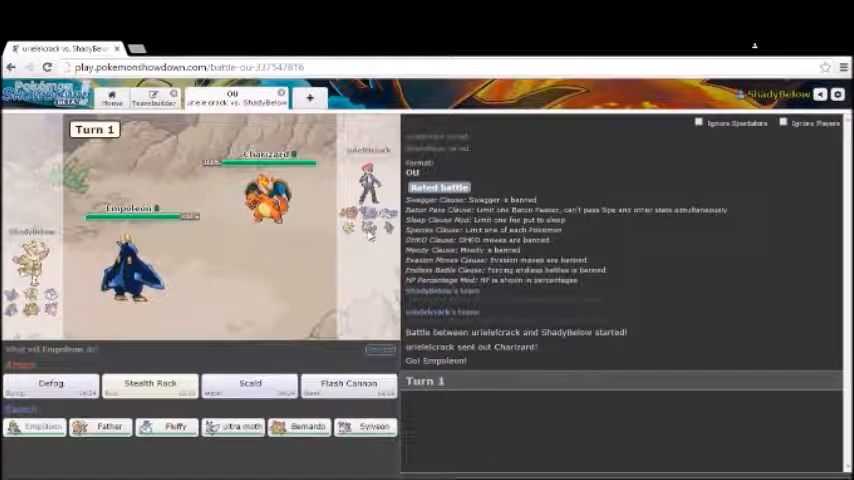
{"action": "mouse_move", "coordinate": [150, 385]}
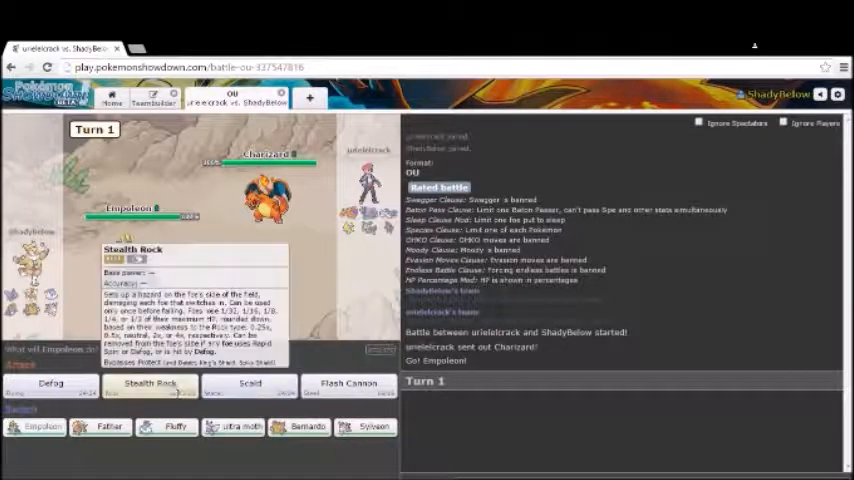
{"action": "left_click", "coordinate": [150, 386]}
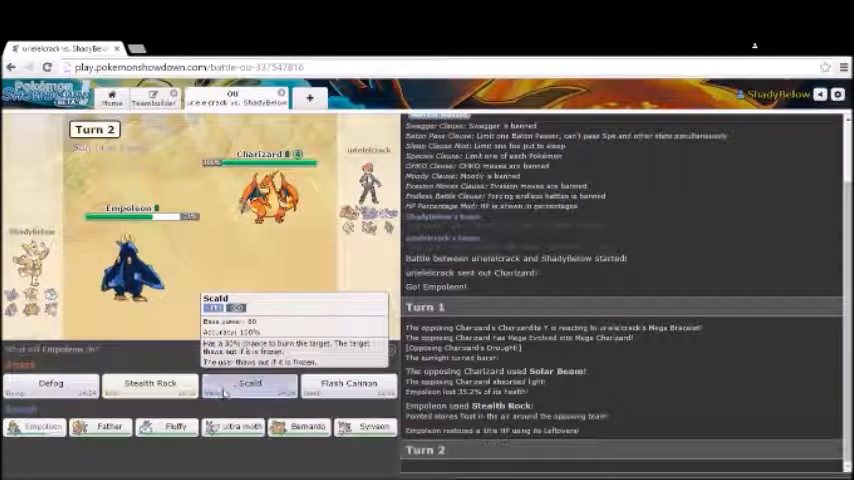
Hit Charizard with Empoleon's Scald, then knock it out with Bernardo's Head Smash.
{"action": "left_click", "coordinate": [252, 388]}
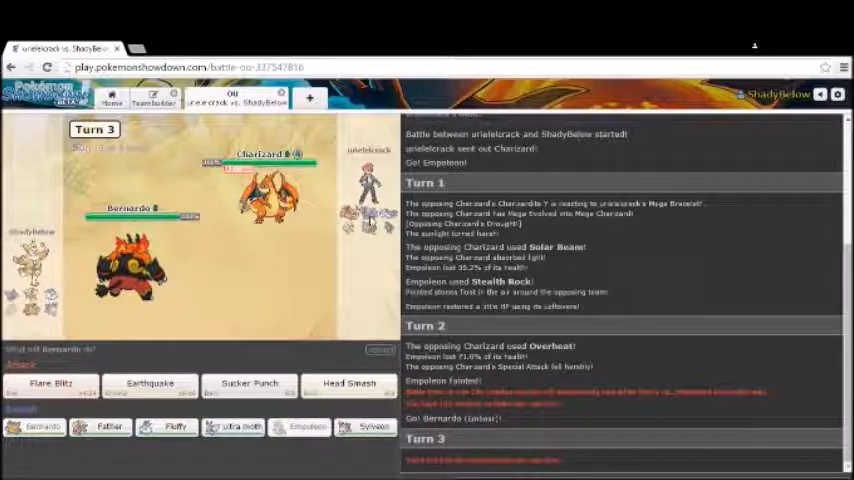
{"action": "mouse_move", "coordinate": [348, 386]}
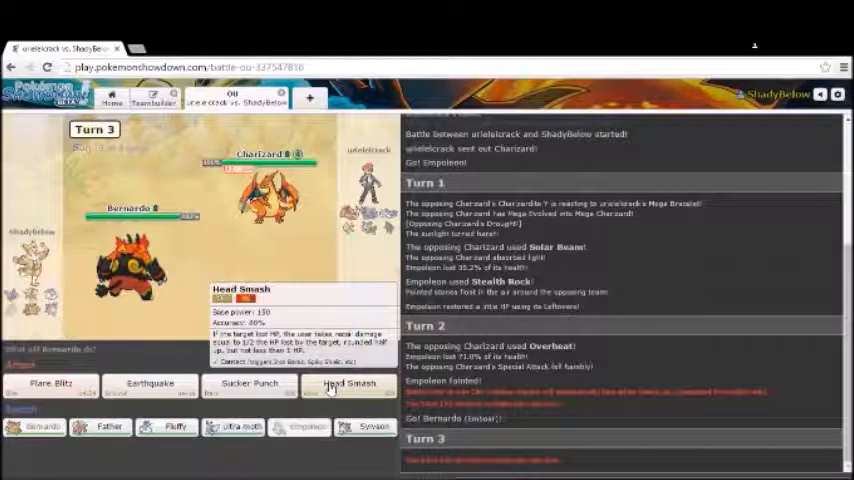
{"action": "left_click", "coordinate": [350, 385]}
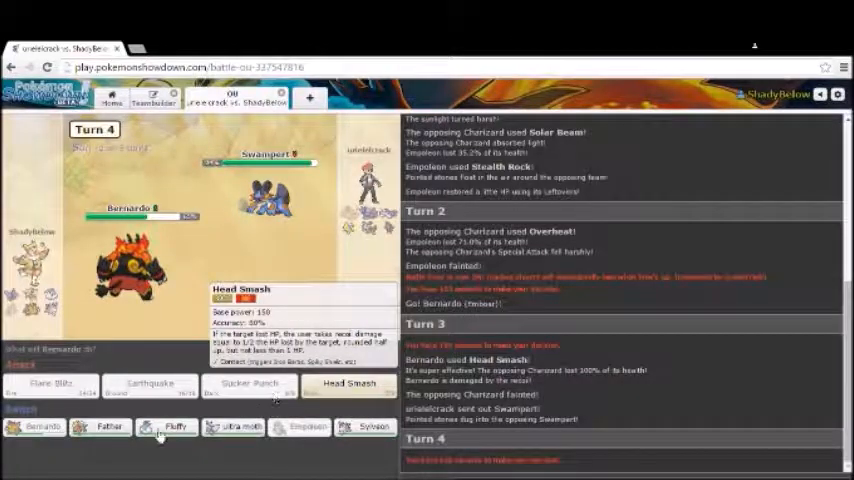
{"action": "mouse_move", "coordinate": [155, 434]}
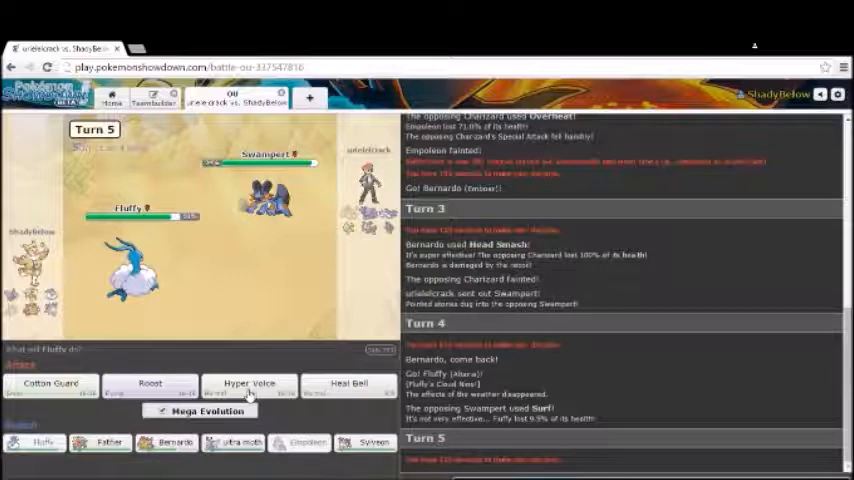
Knock out Swampert with Fluffy's Hyper Voice, then use Father's Sacred Fire on Lucario.
{"action": "left_click", "coordinate": [247, 385]}
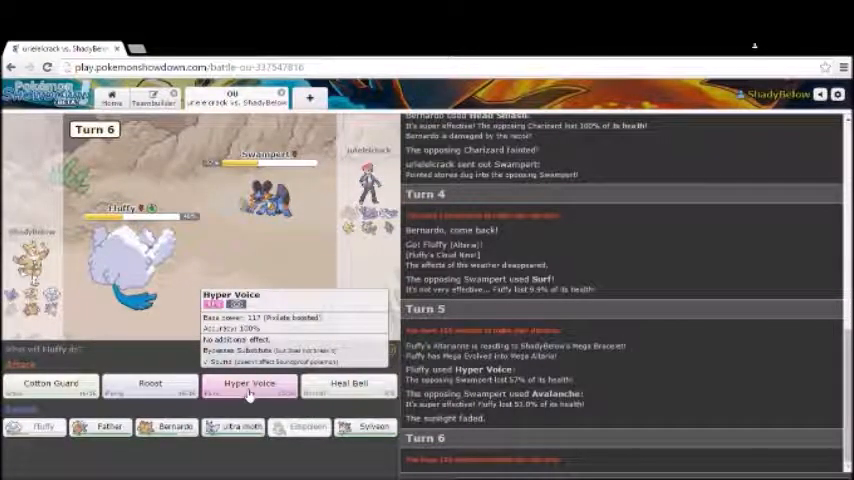
{"action": "left_click", "coordinate": [248, 385]}
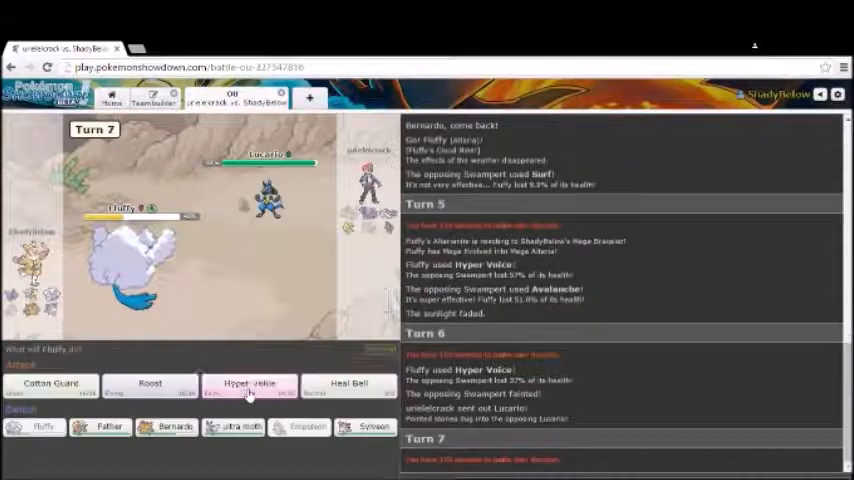
{"action": "mouse_move", "coordinate": [248, 385]}
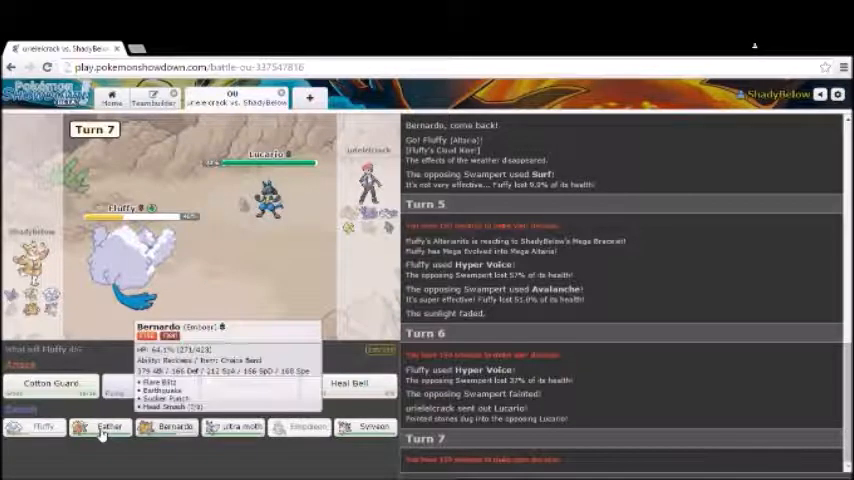
{"action": "mouse_move", "coordinate": [100, 424]}
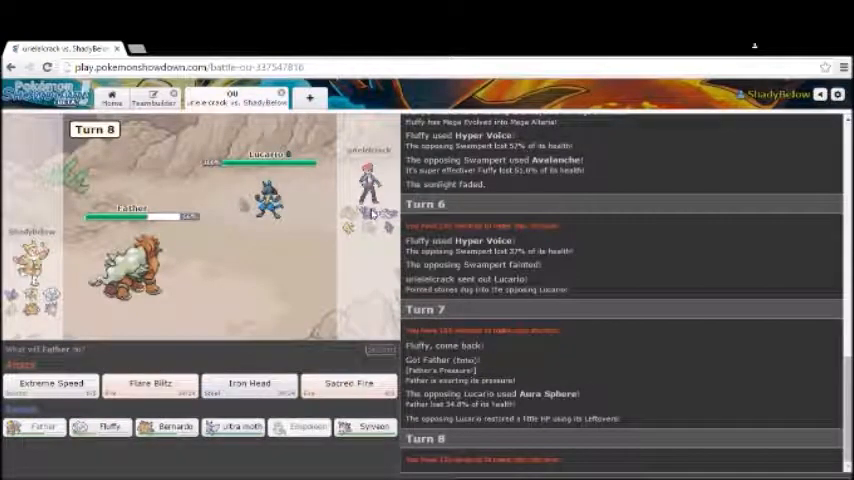
{"action": "mouse_move", "coordinate": [347, 386]}
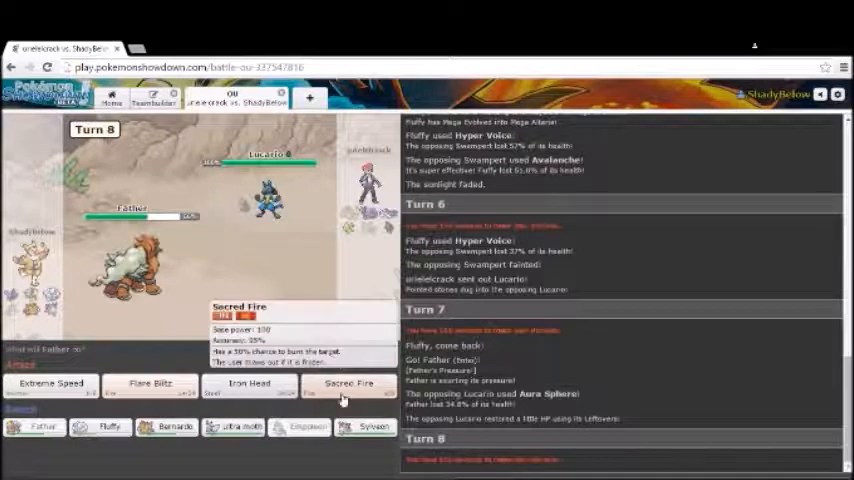
{"action": "left_click", "coordinate": [350, 385]}
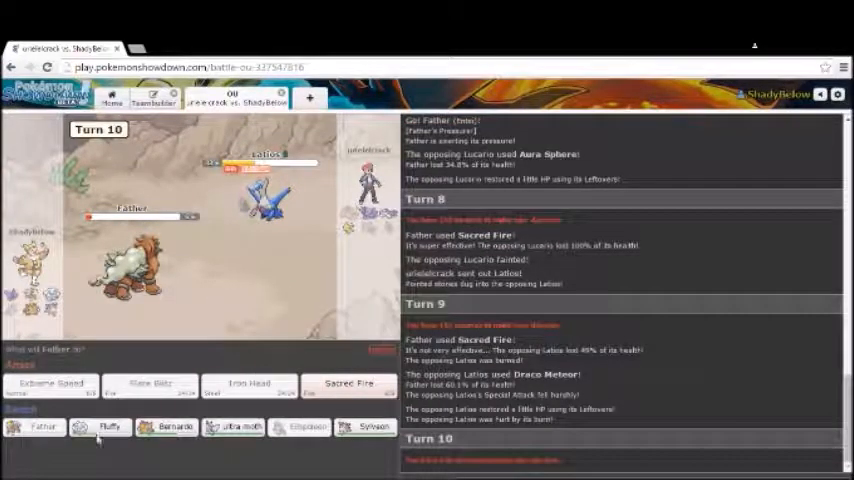
Switch Father out for Fluffy, restore its health twice, then use Cotton Guard.
{"action": "left_click", "coordinate": [349, 383]}
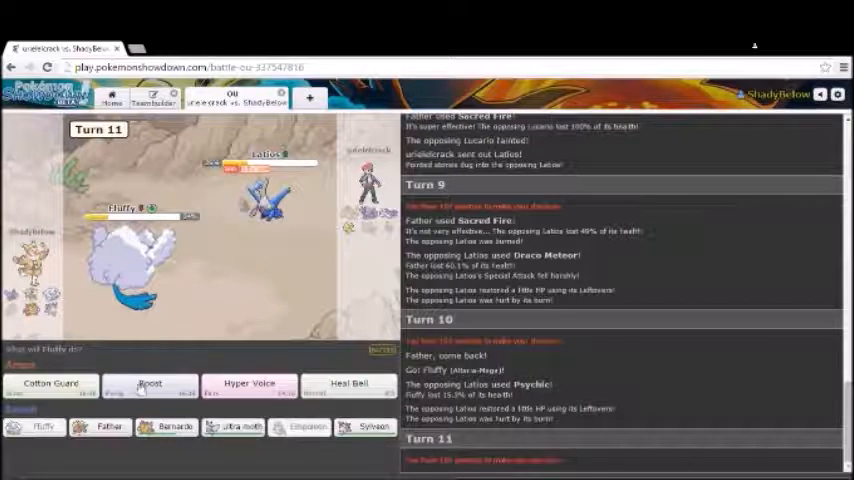
{"action": "mouse_move", "coordinate": [150, 389]}
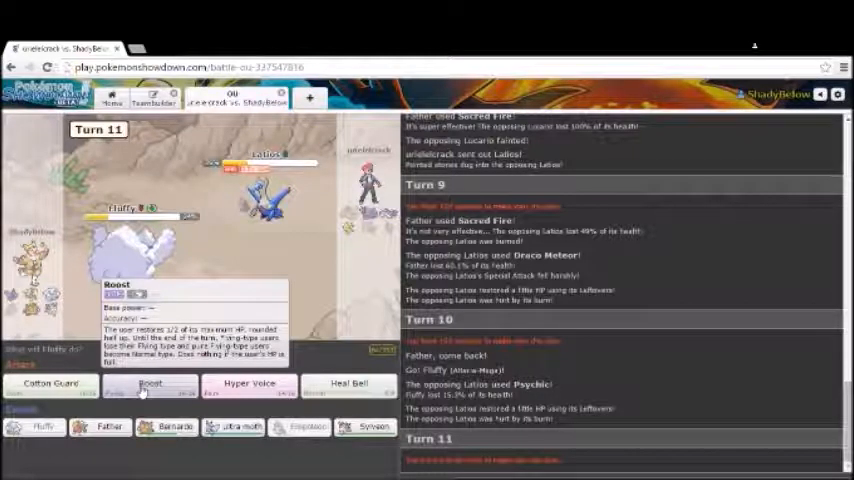
{"action": "left_click", "coordinate": [150, 384]}
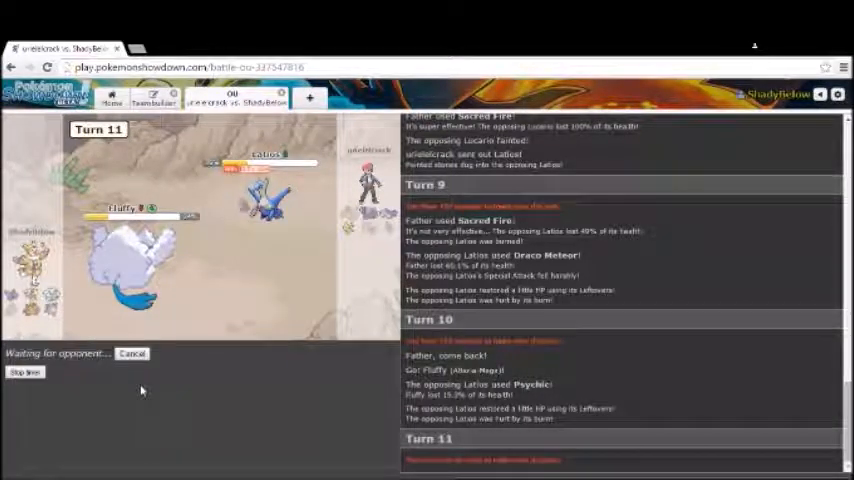
{"action": "left_click", "coordinate": [150, 383]}
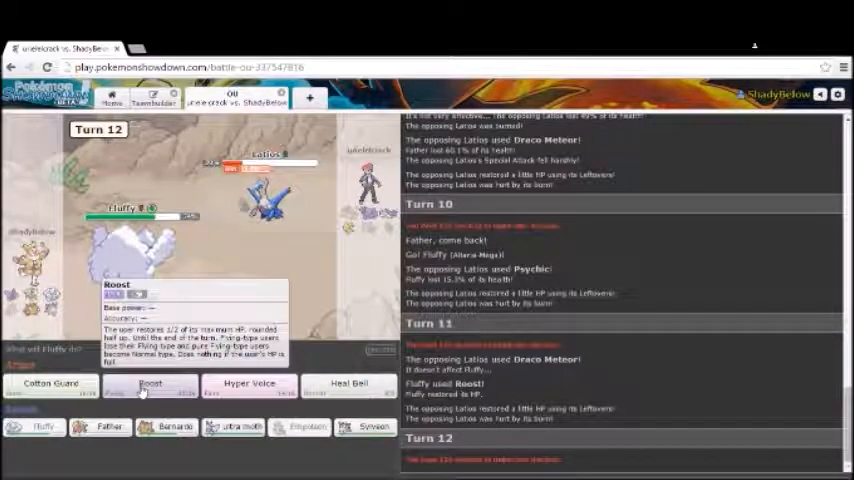
{"action": "left_click", "coordinate": [150, 386]}
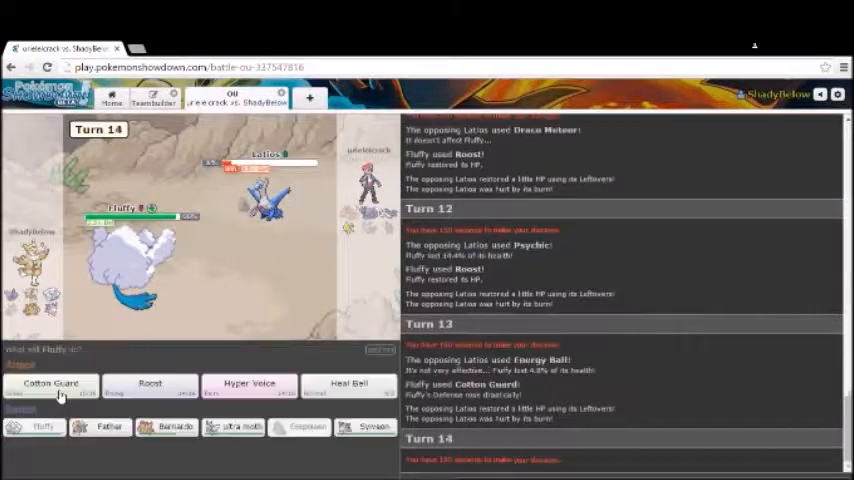
{"action": "mouse_move", "coordinate": [50, 389]}
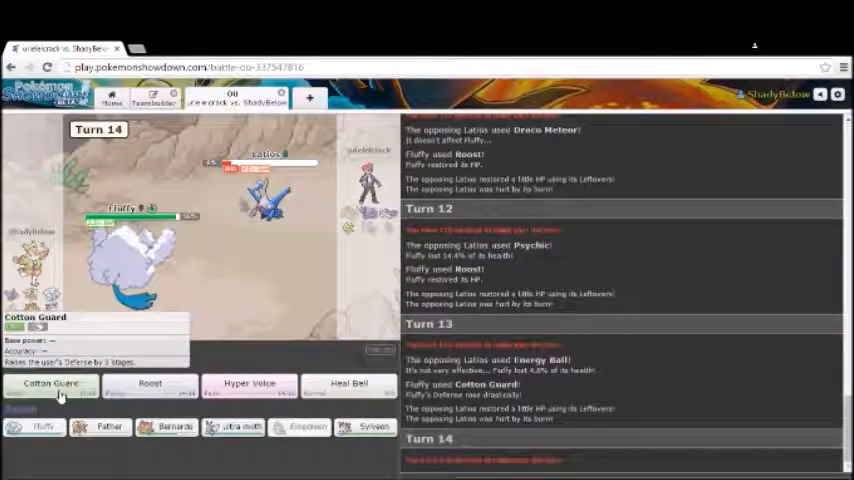
{"action": "left_click", "coordinate": [51, 385]}
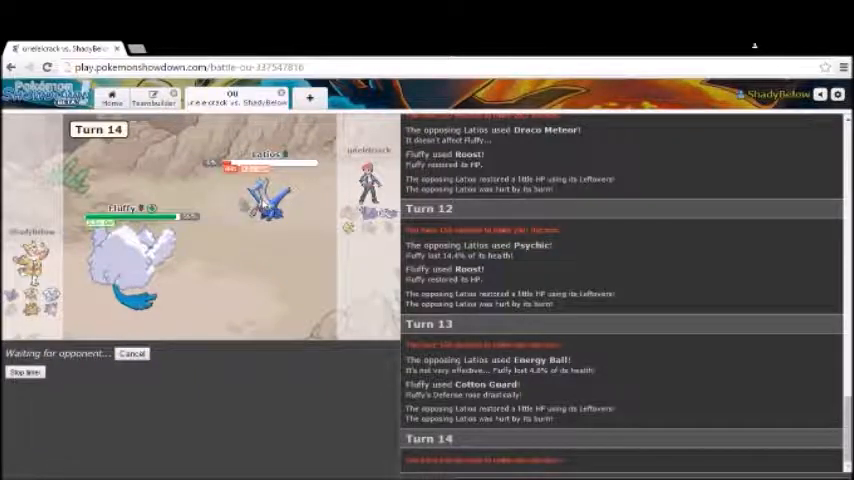
{"action": "mouse_move", "coordinate": [265, 185]}
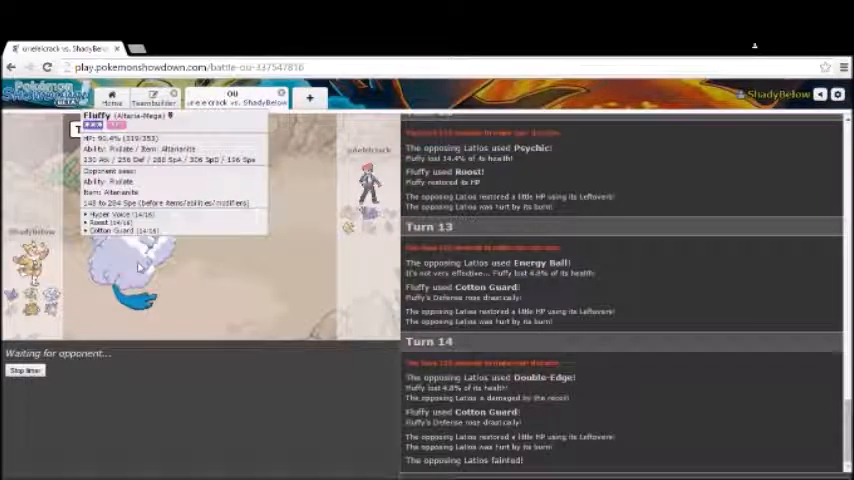
{"action": "mouse_move", "coordinate": [170, 284]}
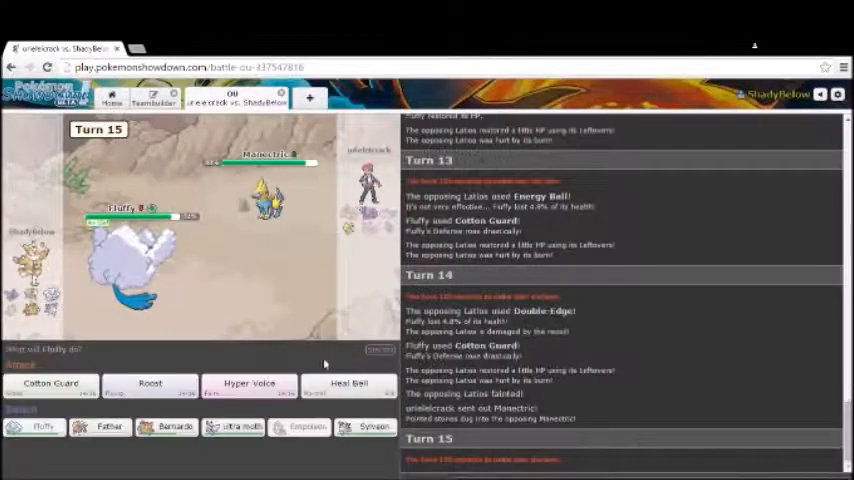
{"action": "mouse_move", "coordinate": [249, 386]}
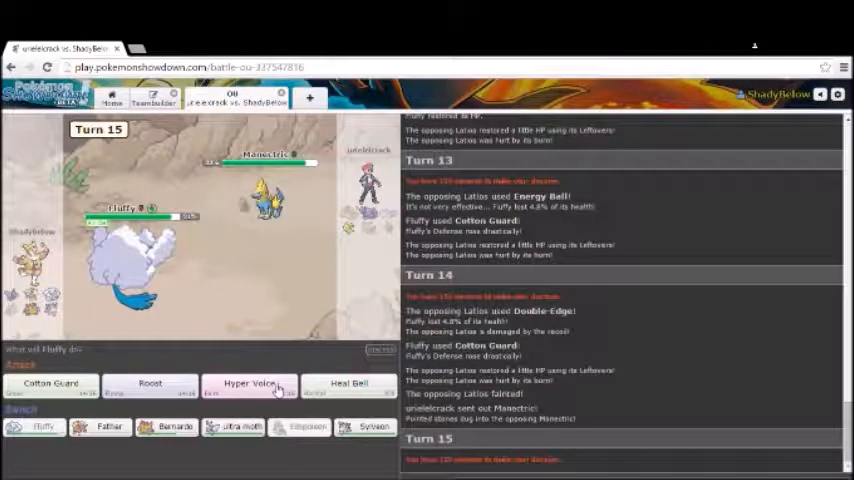
{"action": "mouse_move", "coordinate": [255, 386]}
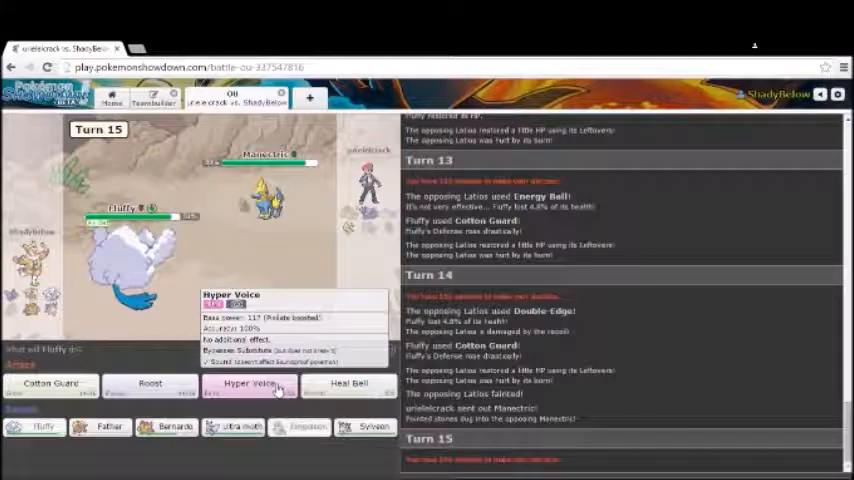
Finish the battle with Hyper Voice on Manectric, then on Gliscor twice.
{"action": "left_click", "coordinate": [246, 385]}
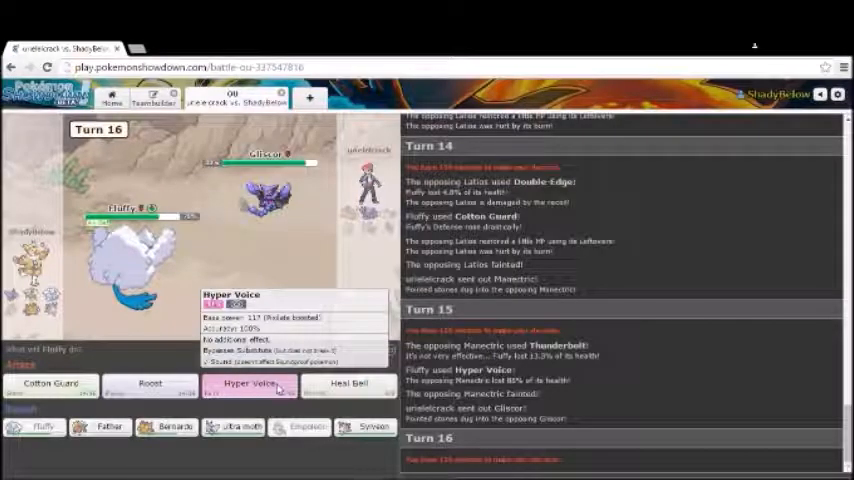
{"action": "left_click", "coordinate": [248, 383]}
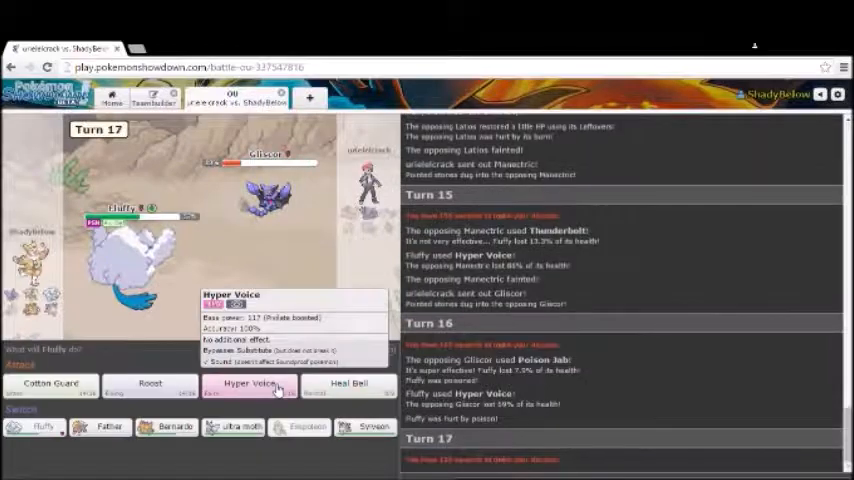
{"action": "left_click", "coordinate": [248, 384]}
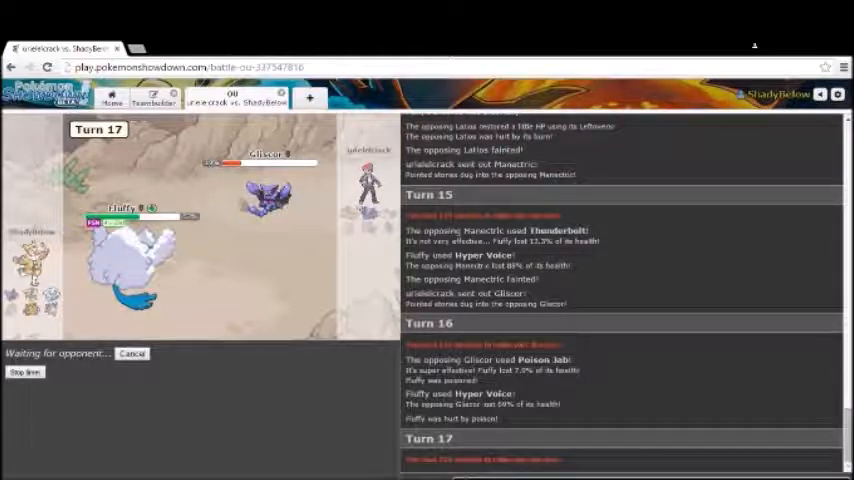
{"action": "scroll", "scroll_direction": "down", "scroll_amount": 3}
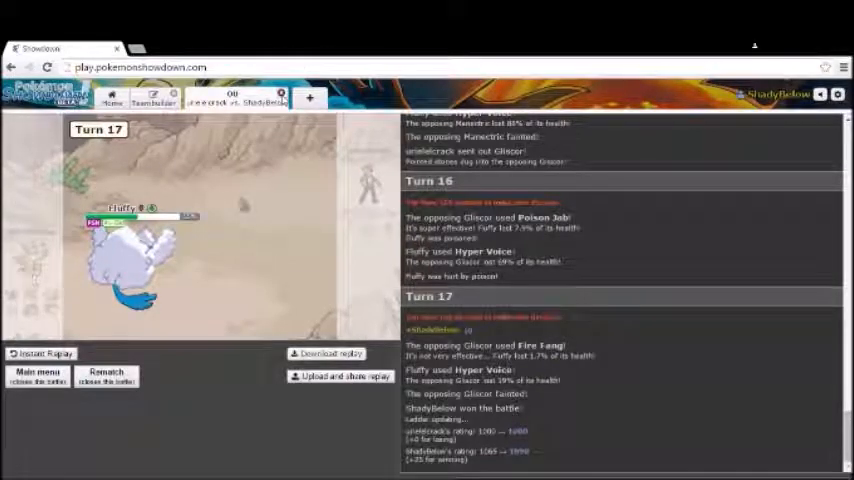
Close the won battle and queue a third rated OU battle.
{"action": "left_click", "coordinate": [35, 381]}
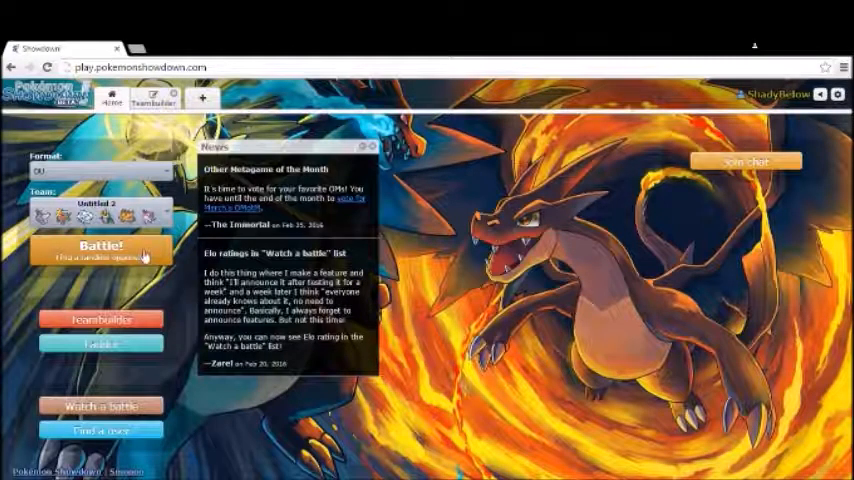
{"action": "left_click", "coordinate": [100, 250]}
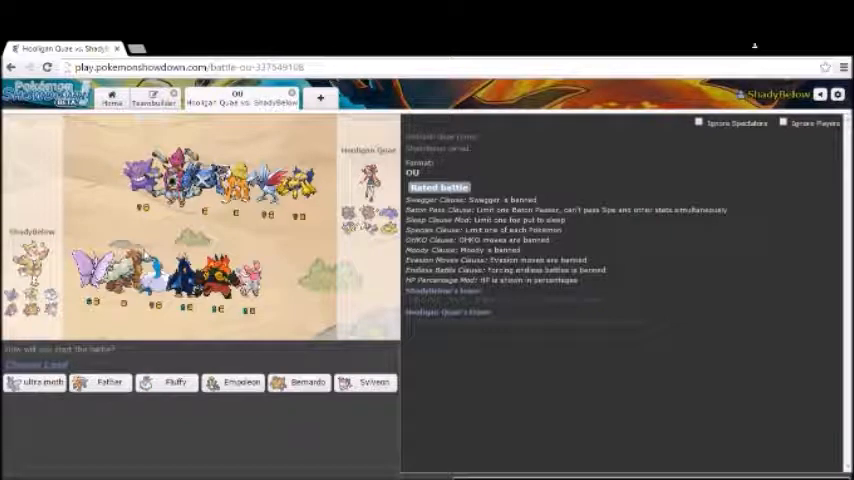
{"action": "mouse_move", "coordinate": [36, 384]}
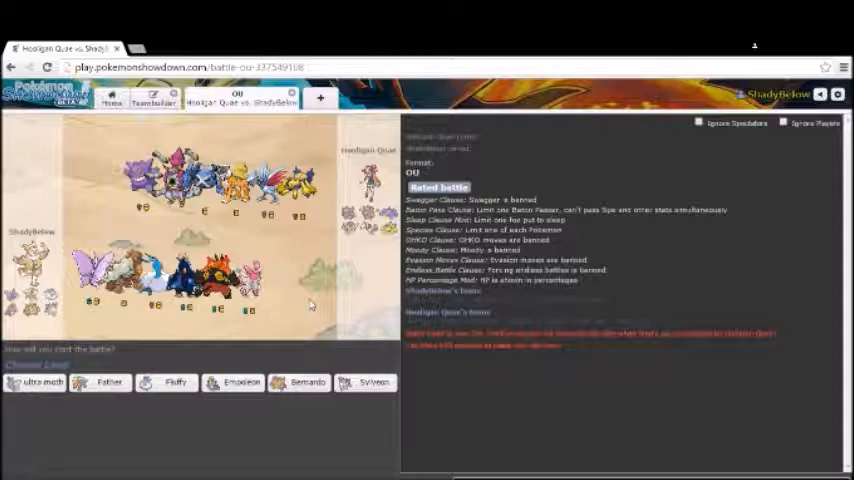
{"action": "mouse_move", "coordinate": [238, 385]}
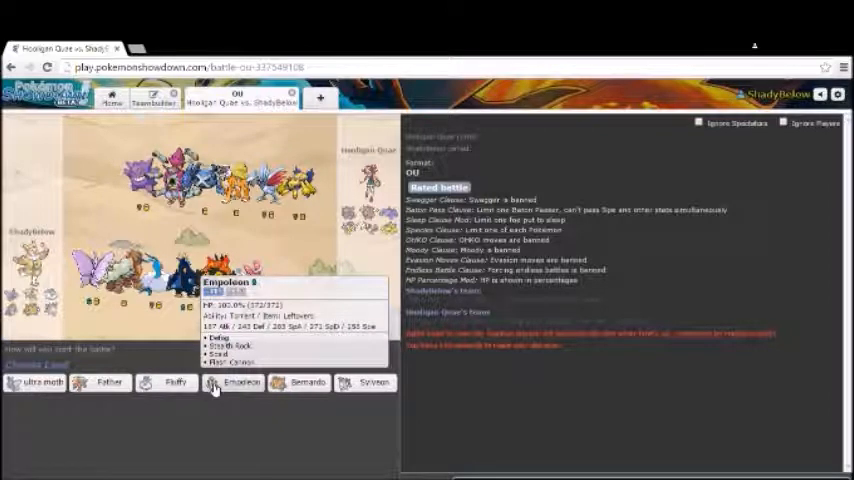
Lead with Empoleon, set Stealth Rock, then switch to Fluffy.
{"action": "left_click", "coordinate": [240, 383]}
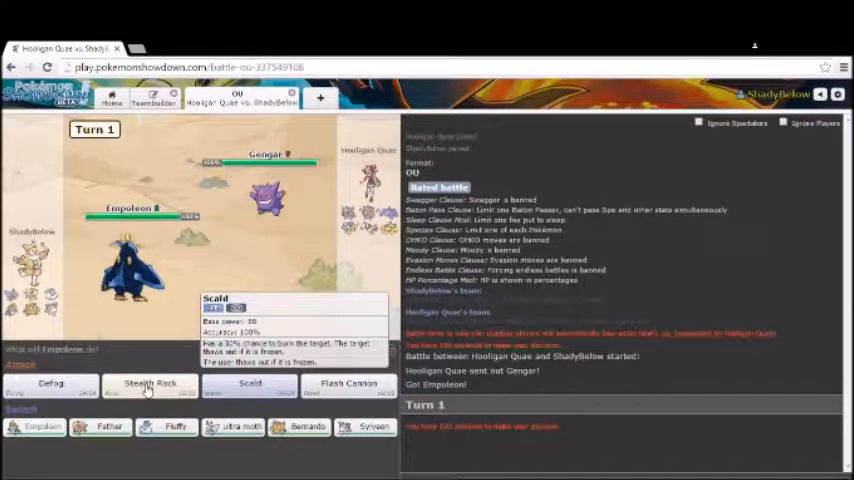
{"action": "left_click", "coordinate": [150, 383]}
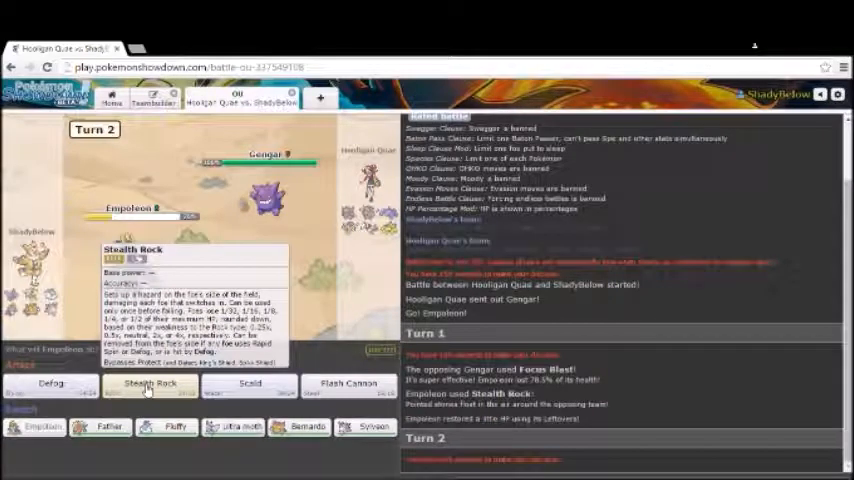
{"action": "mouse_move", "coordinate": [178, 429]}
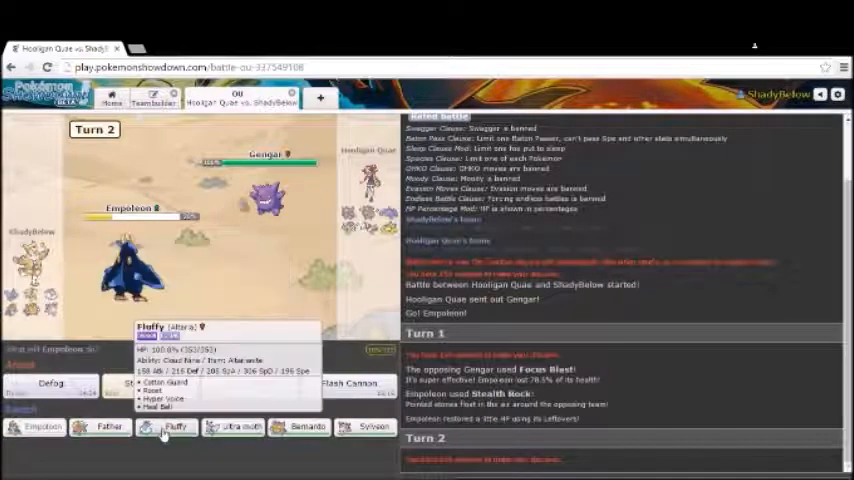
{"action": "left_click", "coordinate": [170, 428]}
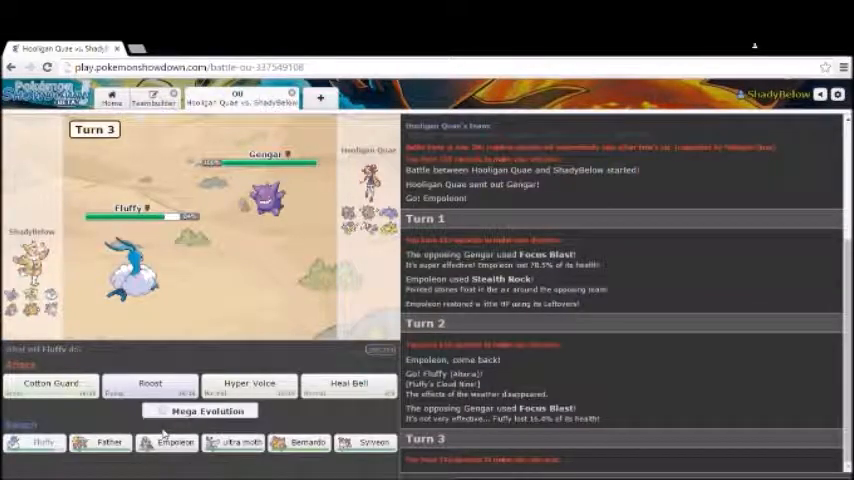
{"action": "mouse_move", "coordinate": [282, 203]}
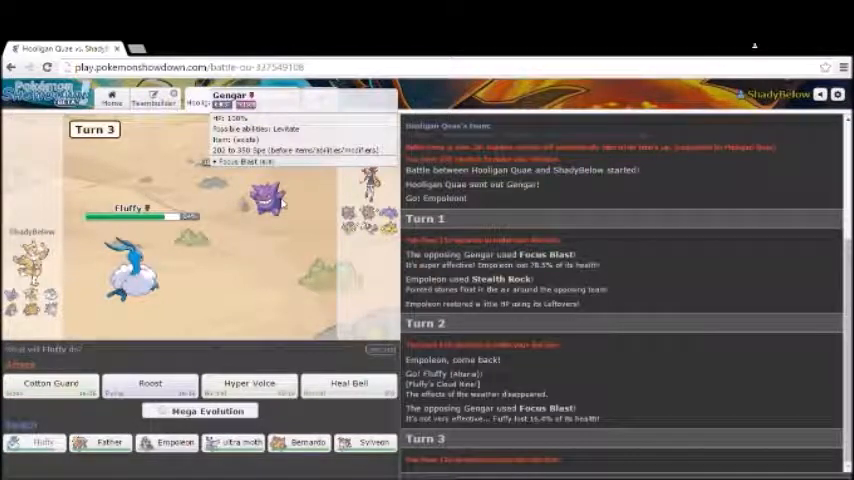
{"action": "mouse_move", "coordinate": [262, 247]}
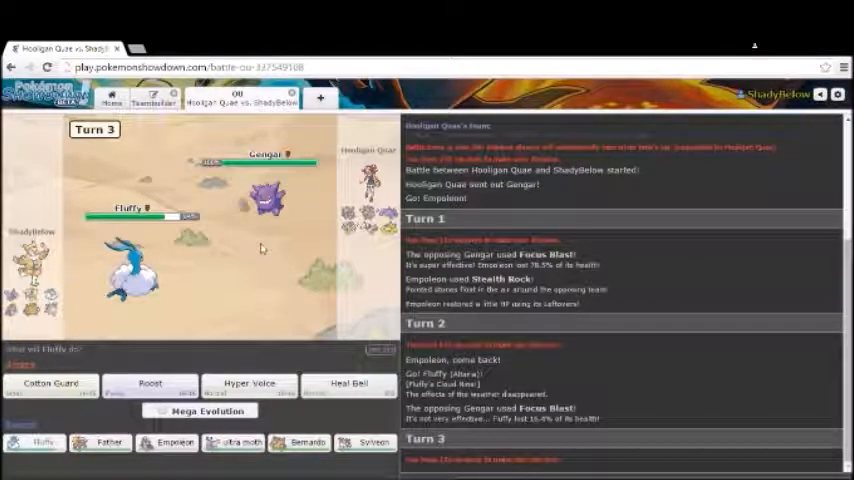
{"action": "mouse_move", "coordinate": [303, 443]}
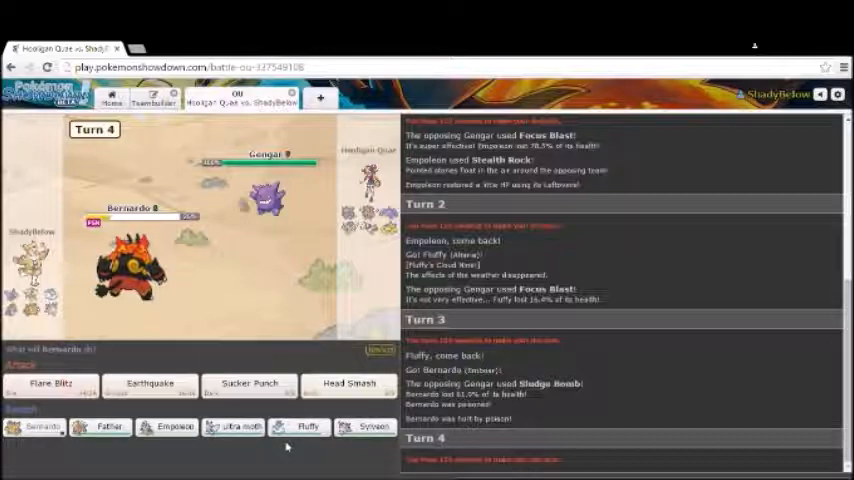
{"action": "mouse_move", "coordinate": [266, 386]}
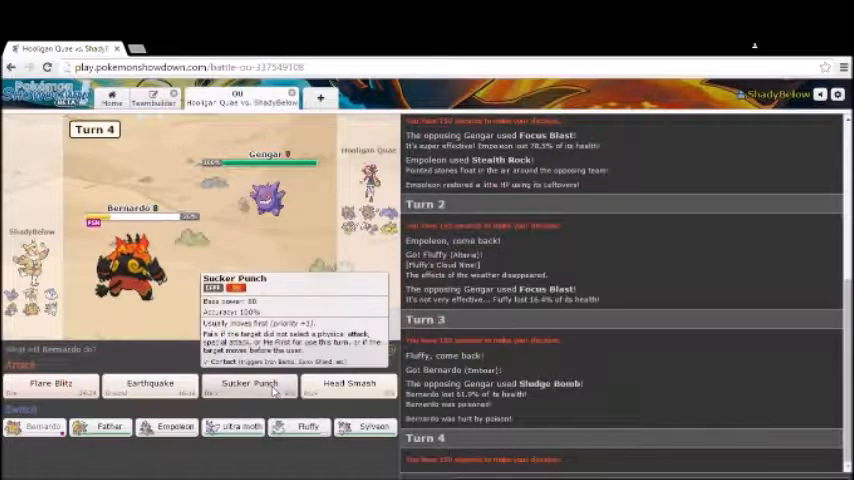
Hit Gengar with Bernardo's Sucker Punch, then send in Empoleon after Bernardo faints.
{"action": "left_click", "coordinate": [248, 385]}
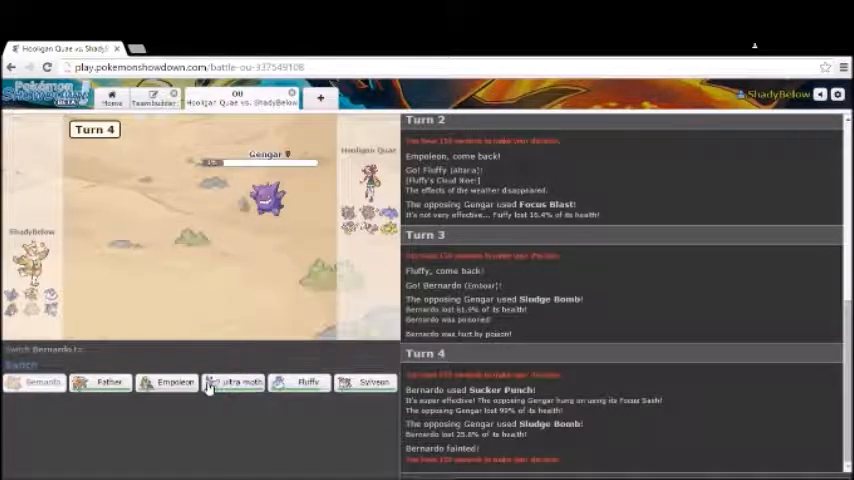
{"action": "mouse_move", "coordinate": [300, 383]}
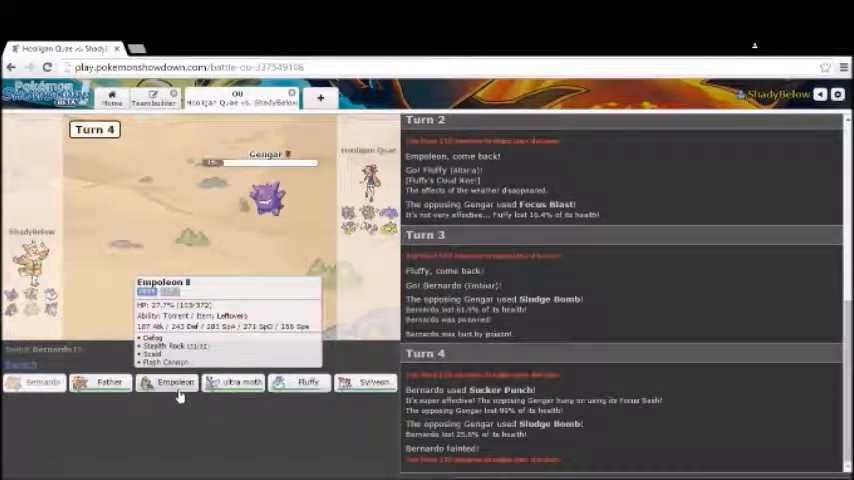
{"action": "left_click", "coordinate": [168, 382]}
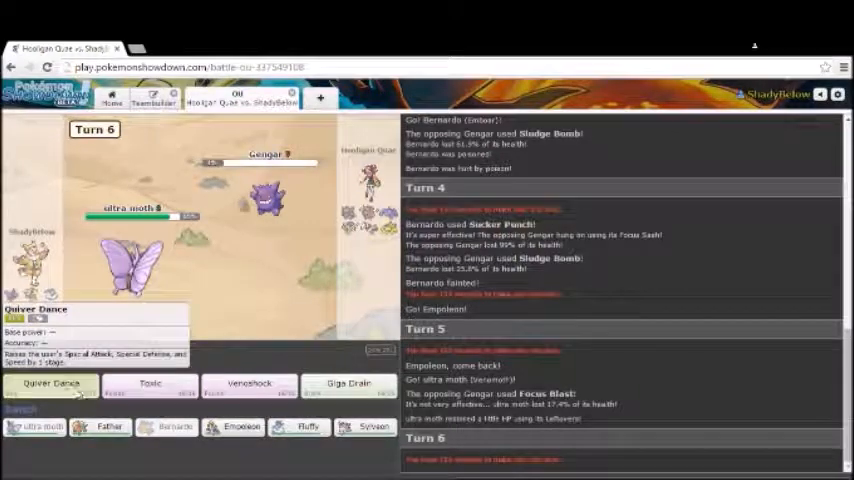
Quiver Dance with ultra moth, Giga Drain Gengar and Skarmory, then Quiver Dance again.
{"action": "left_click", "coordinate": [37, 384]}
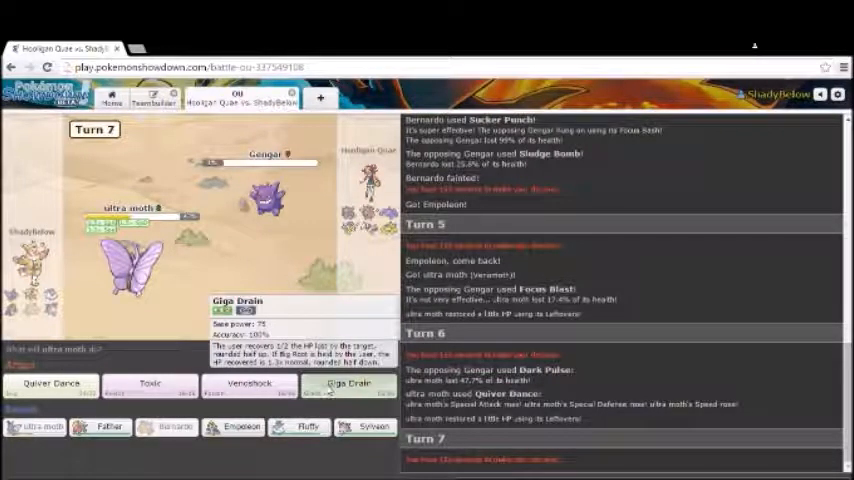
{"action": "left_click", "coordinate": [348, 385]}
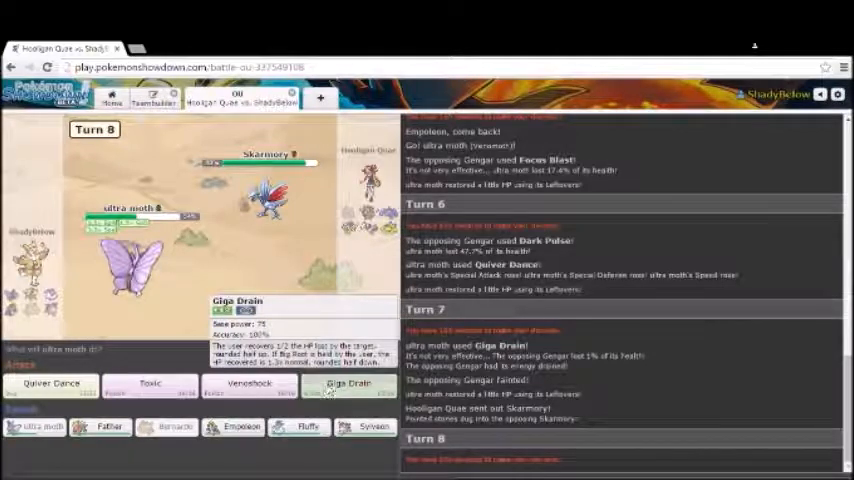
{"action": "left_click", "coordinate": [348, 384]}
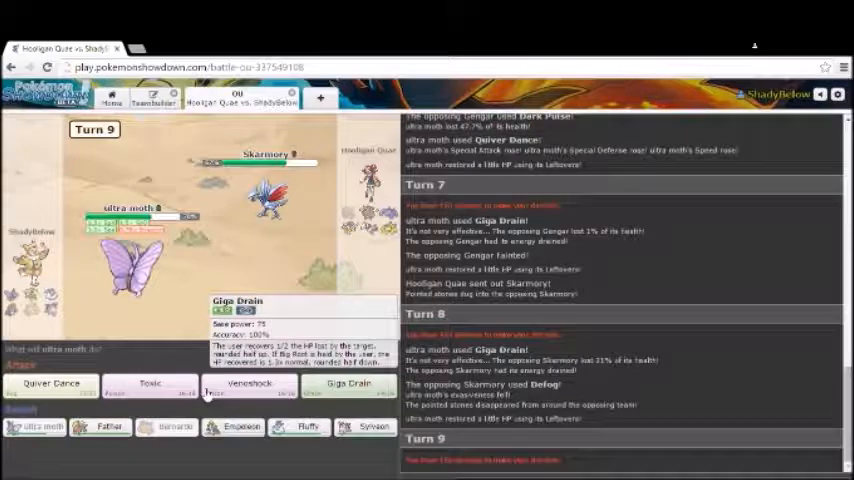
{"action": "left_click", "coordinate": [348, 385]}
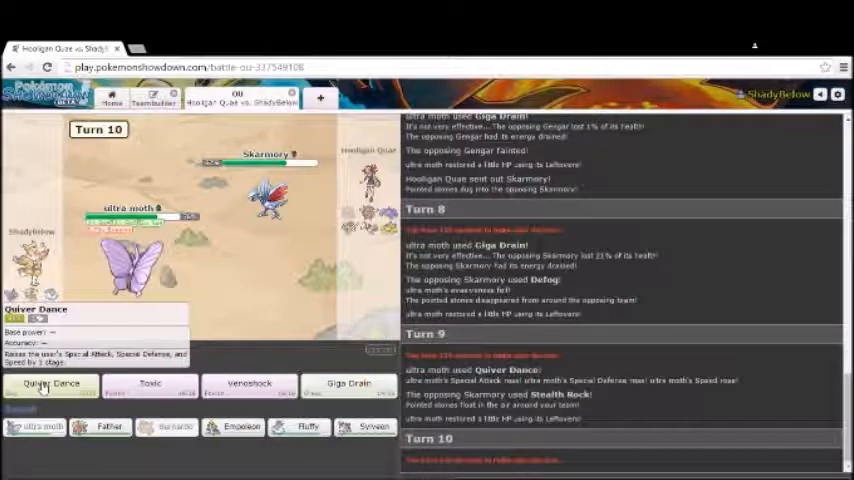
Boost ultra moth once more, then mega evolve Fluffy and Hyper Voice Skarmory twice.
{"action": "left_click", "coordinate": [48, 384]}
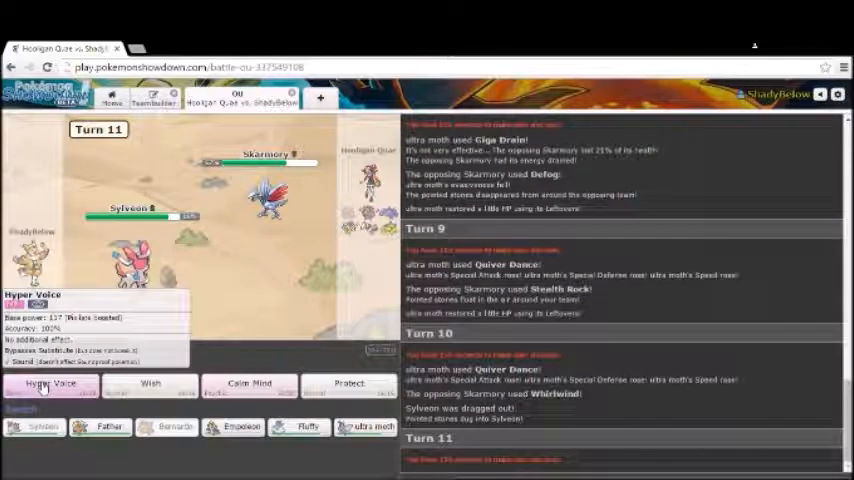
{"action": "mouse_move", "coordinate": [148, 390]}
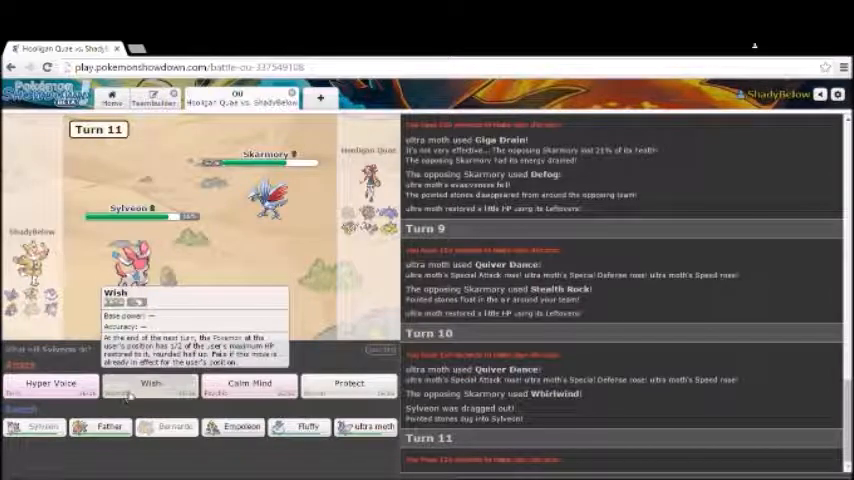
{"action": "left_click", "coordinate": [150, 385]}
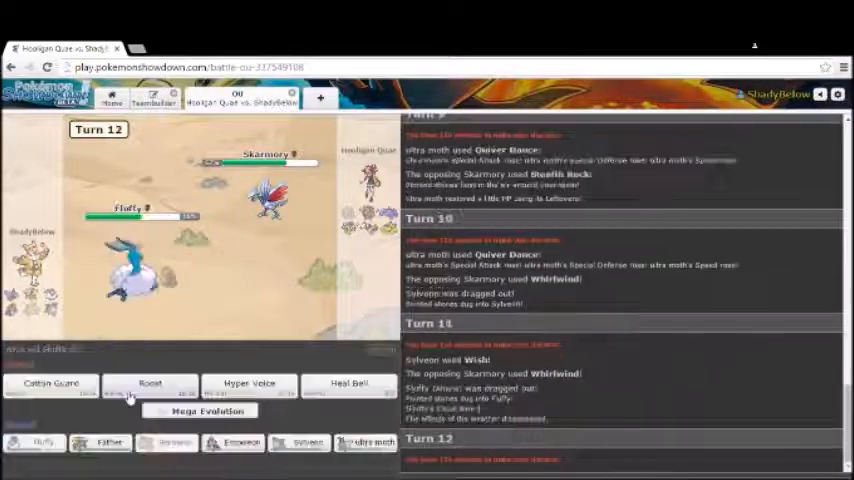
{"action": "mouse_move", "coordinate": [150, 396]}
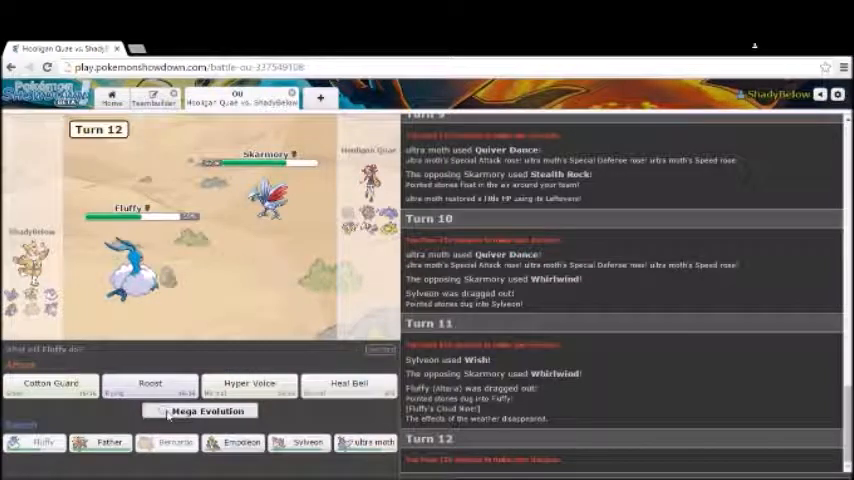
{"action": "mouse_move", "coordinate": [252, 384]}
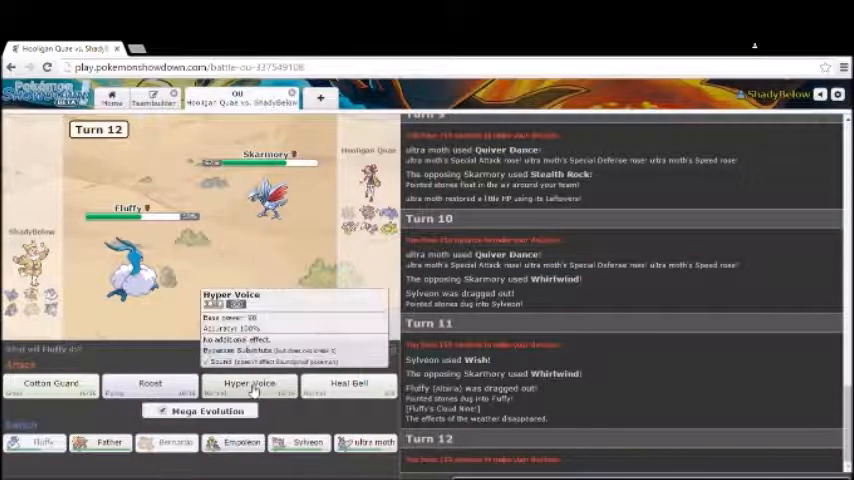
{"action": "left_click", "coordinate": [249, 388]}
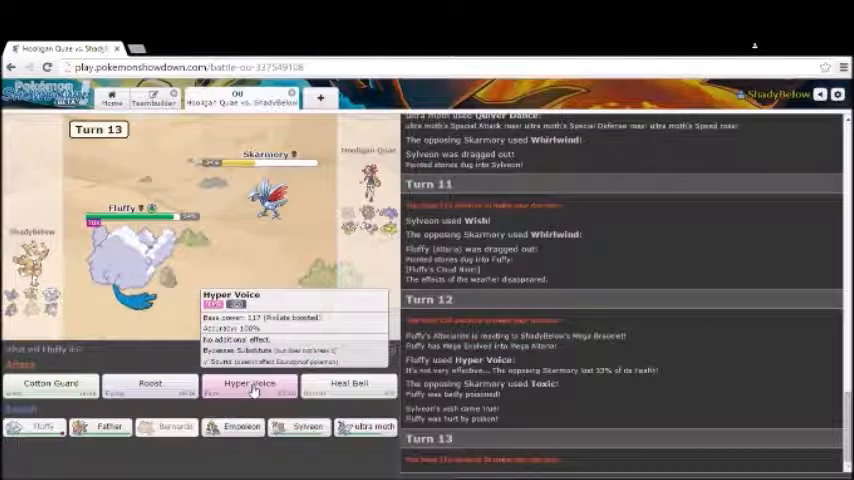
{"action": "left_click", "coordinate": [251, 383]}
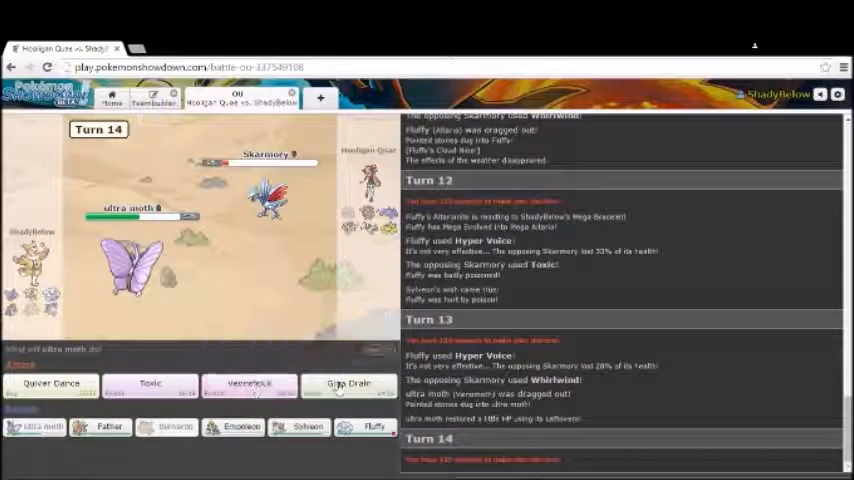
{"action": "mouse_move", "coordinate": [342, 389]}
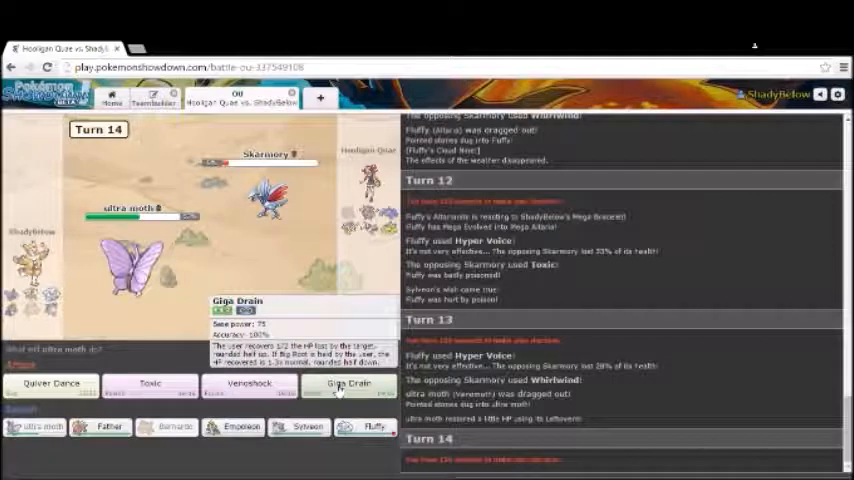
Use ultra moth's Giga Drain on Skarmory, then play on through Empoleon's Defog until it faints.
{"action": "left_click", "coordinate": [348, 384]}
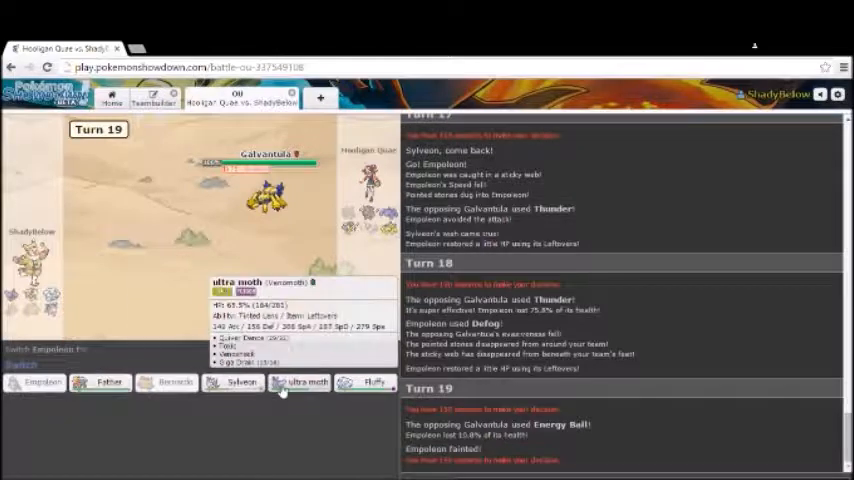
{"action": "mouse_move", "coordinate": [240, 383]}
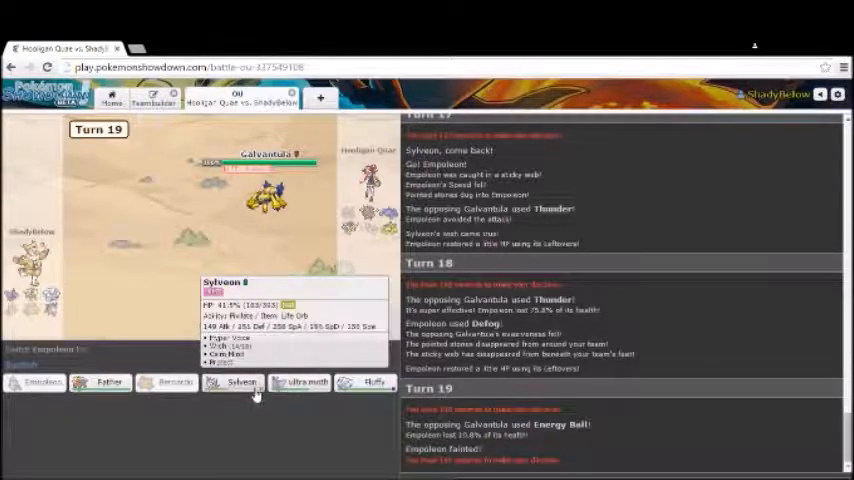
Bring Sylveon in for Calm Mind, then Extreme Speed Galvantula and Raikou with Father.
{"action": "left_click", "coordinate": [238, 384]}
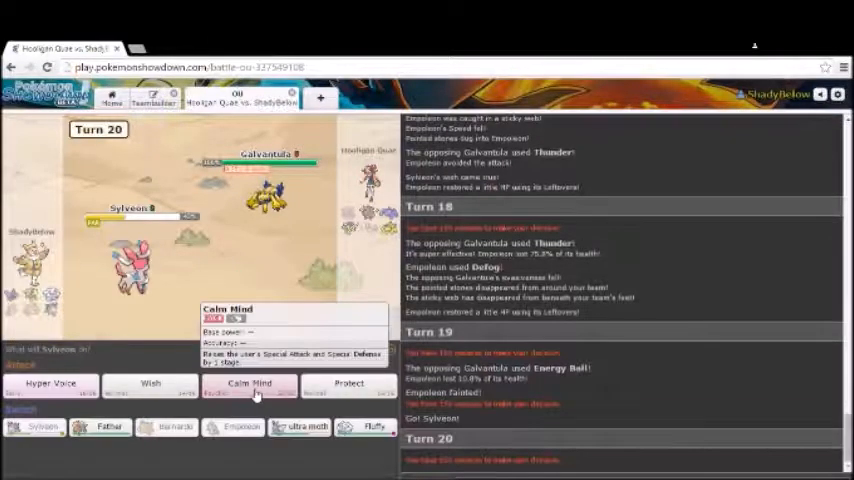
{"action": "left_click", "coordinate": [248, 383]}
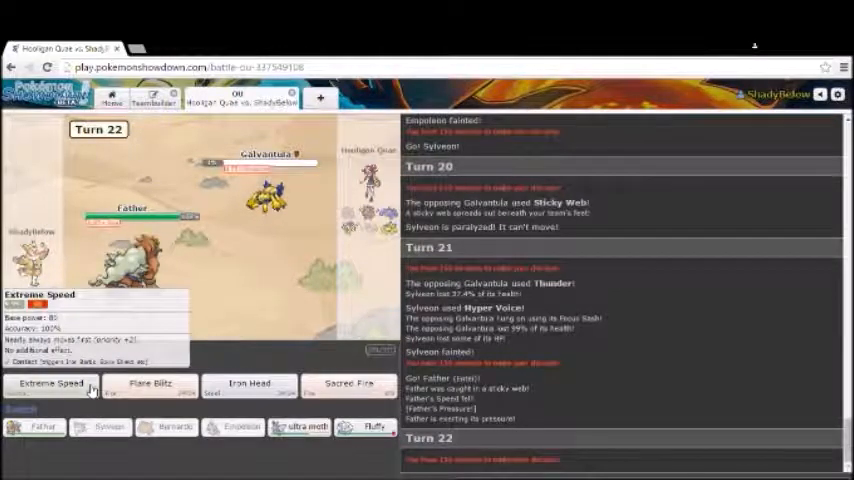
{"action": "left_click", "coordinate": [57, 384]}
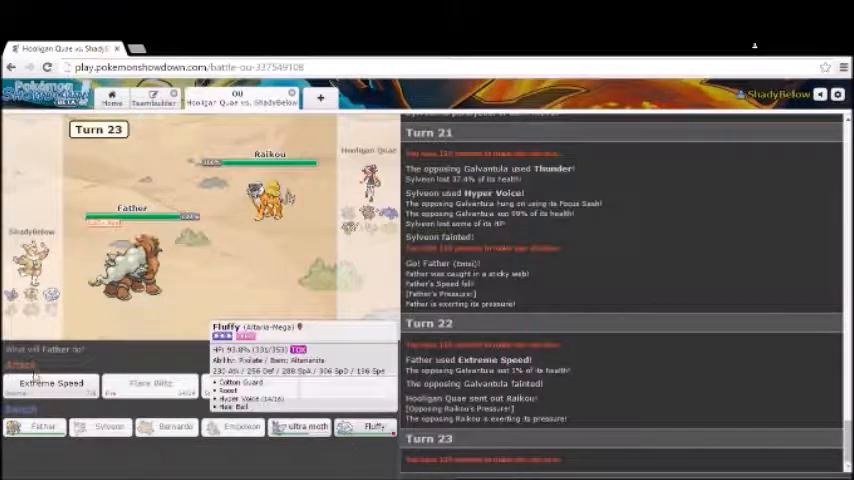
{"action": "mouse_move", "coordinate": [40, 384]}
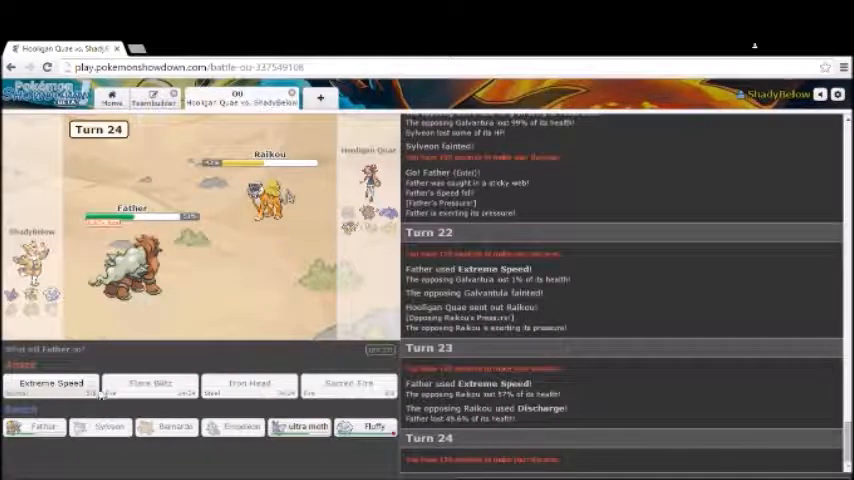
{"action": "left_click", "coordinate": [48, 382]}
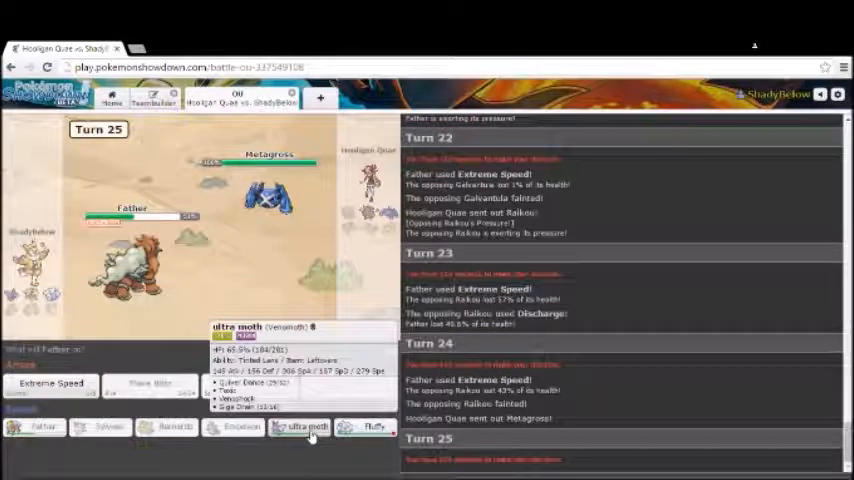
Switch to ultra moth, hit Metagross with Father's Flare Blitz, then send Fluffy in.
{"action": "left_click", "coordinate": [300, 424]}
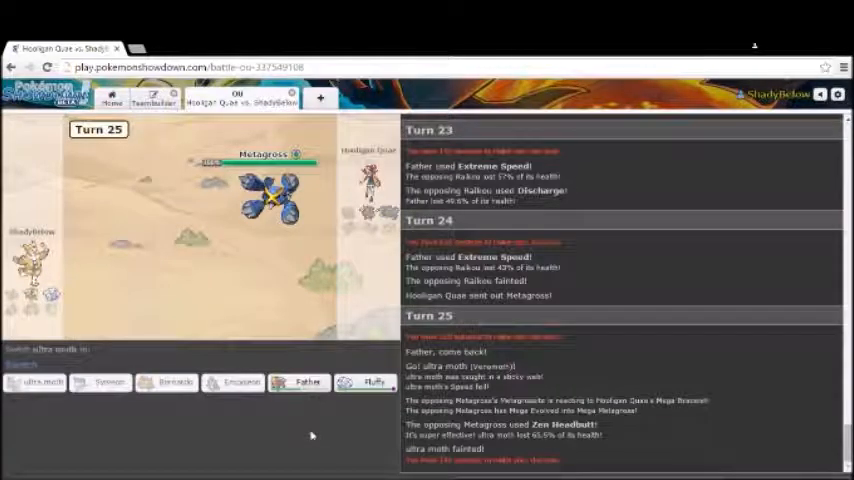
{"action": "mouse_move", "coordinate": [300, 382]}
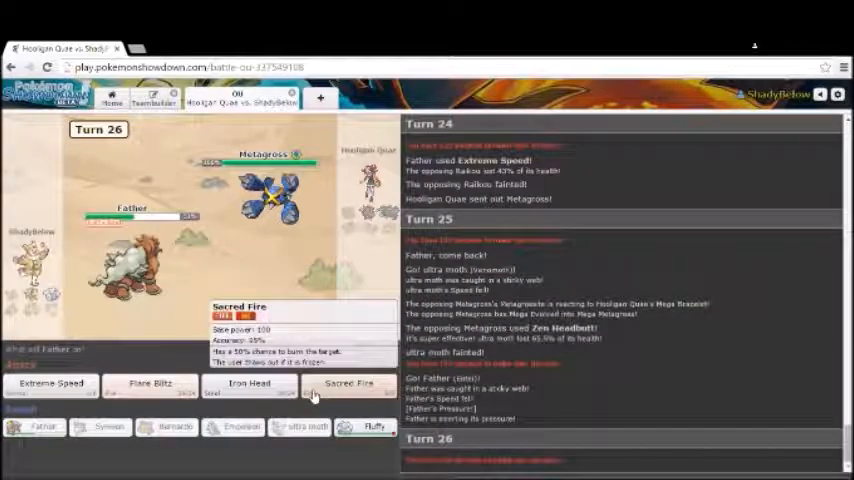
{"action": "mouse_move", "coordinate": [150, 390]}
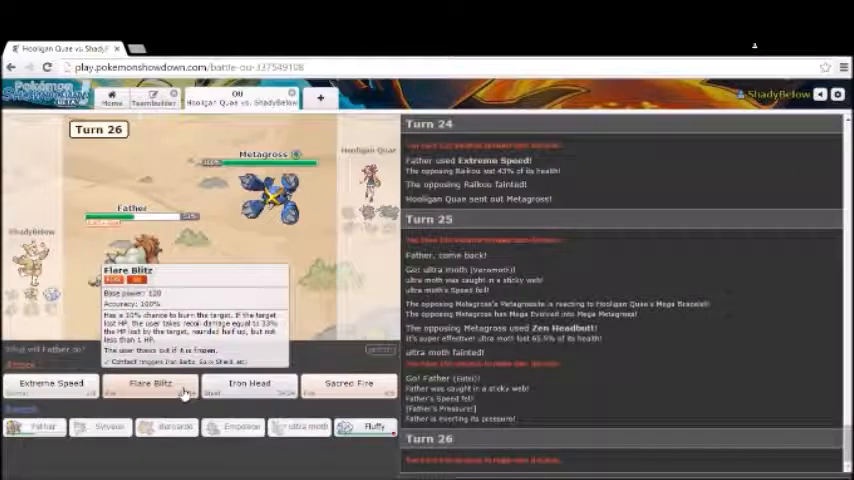
{"action": "left_click", "coordinate": [148, 385]}
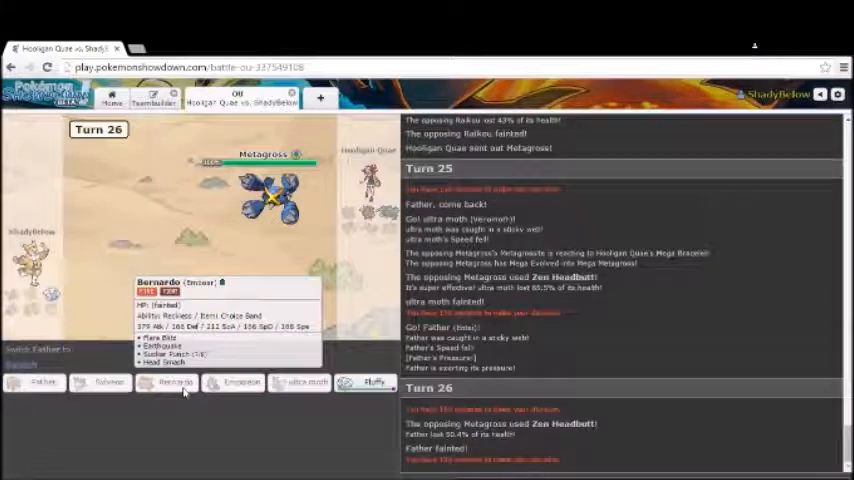
{"action": "left_click", "coordinate": [175, 385]}
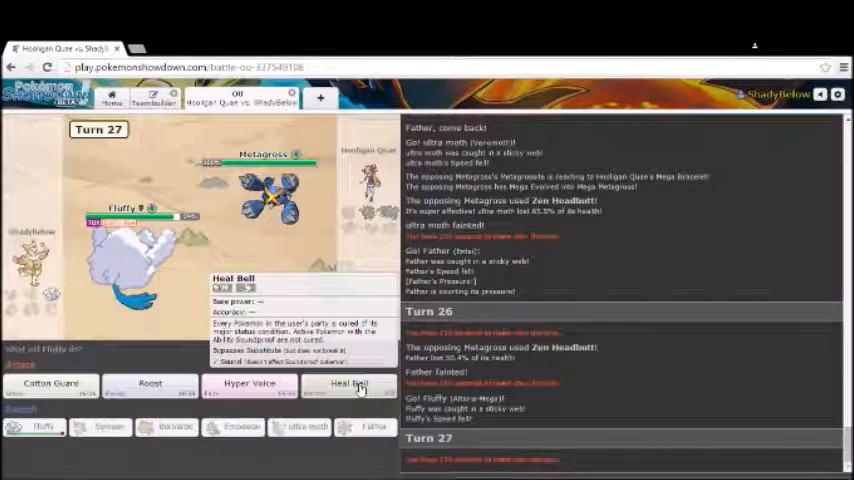
{"action": "mouse_move", "coordinate": [48, 383]}
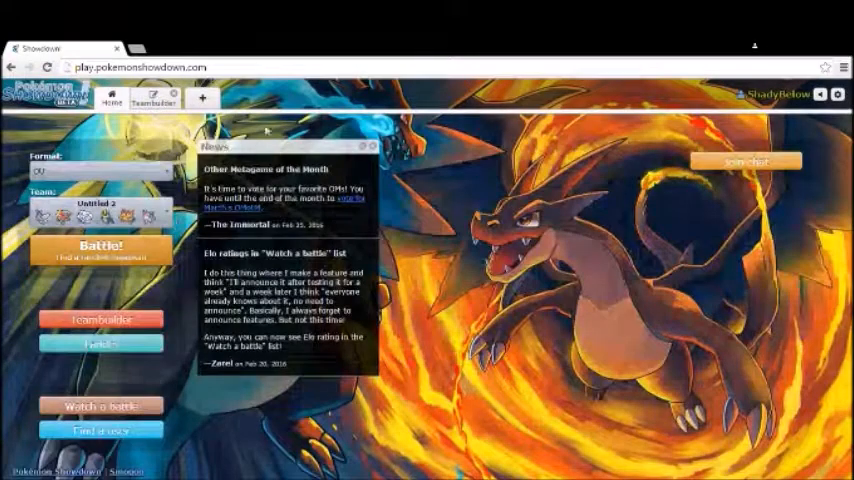
{"action": "left_click", "coordinate": [100, 251]}
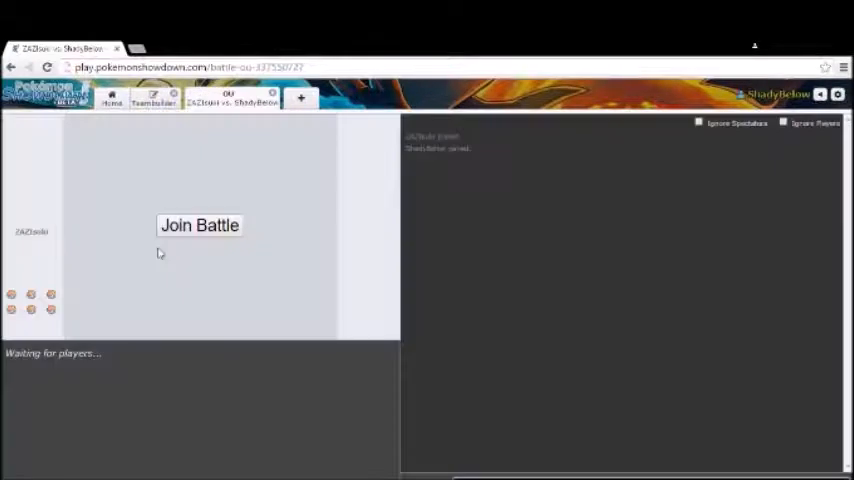
{"action": "left_click", "coordinate": [198, 225]}
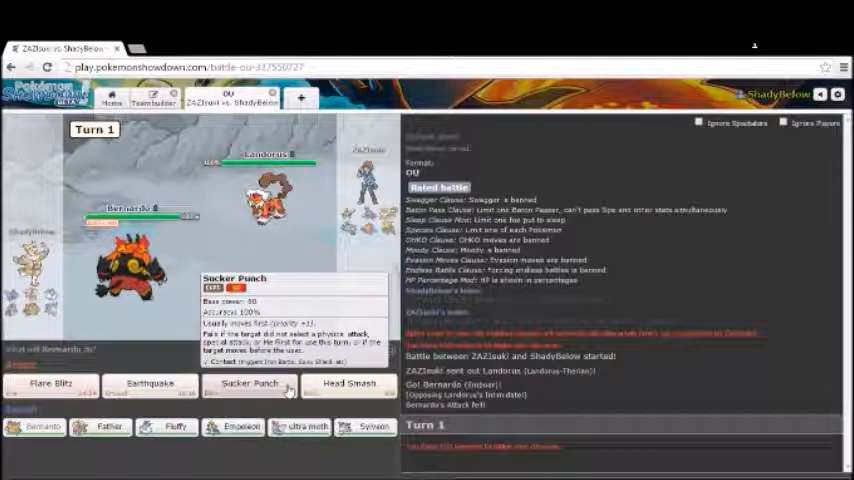
{"action": "mouse_move", "coordinate": [236, 427]}
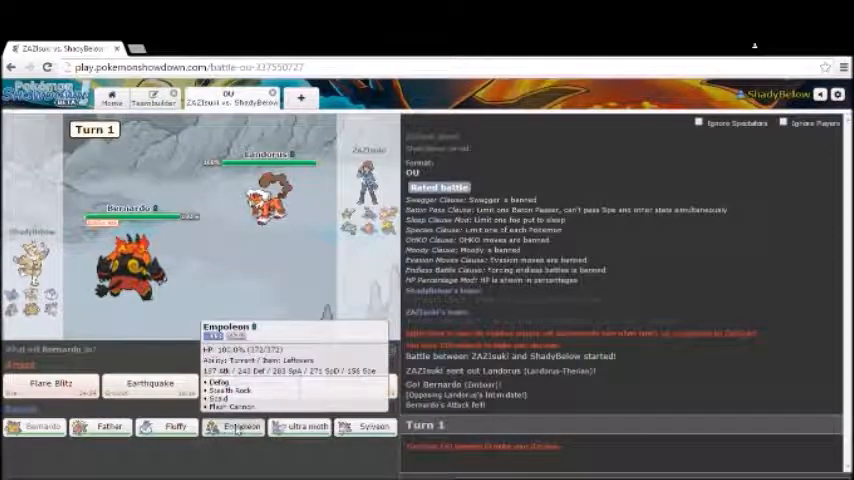
Switch to Empoleon, mega evolve Fluffy for Hyper Voice, then switch to ultra moth.
{"action": "left_click", "coordinate": [240, 426]}
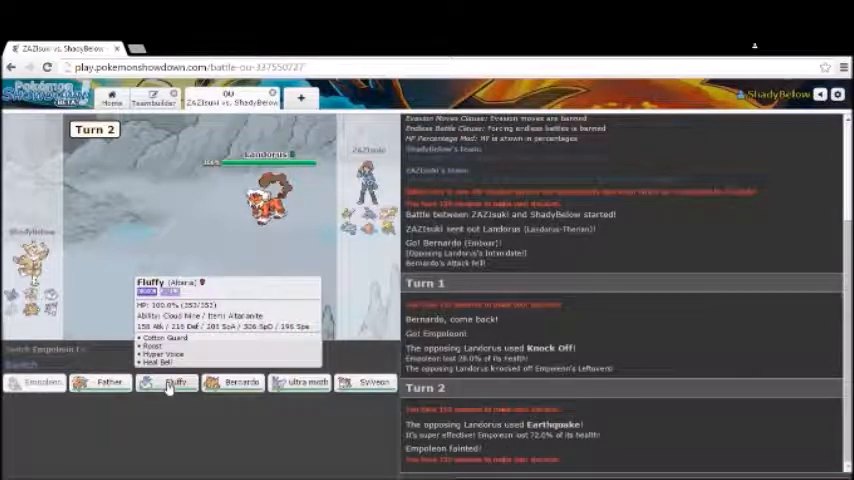
{"action": "left_click", "coordinate": [174, 383]}
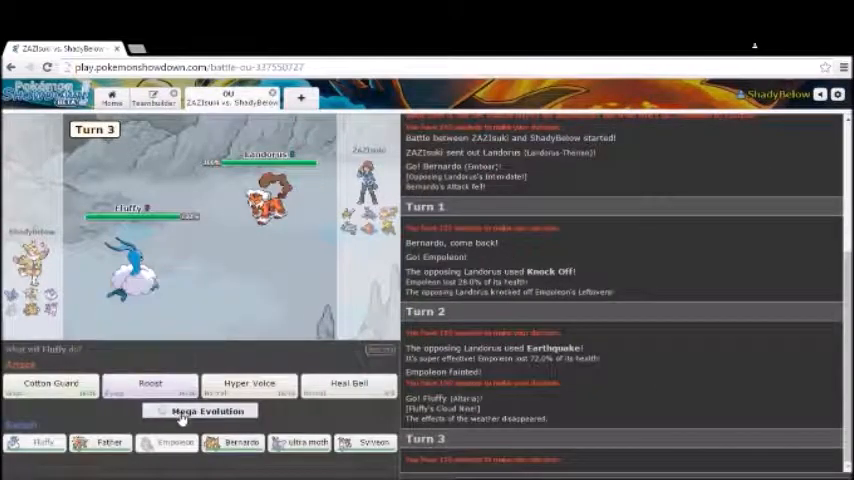
{"action": "mouse_move", "coordinate": [251, 383]}
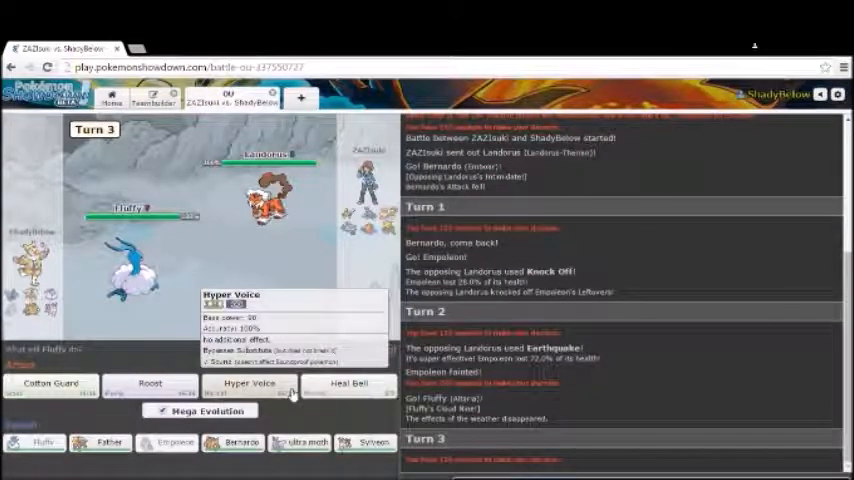
{"action": "left_click", "coordinate": [248, 385]}
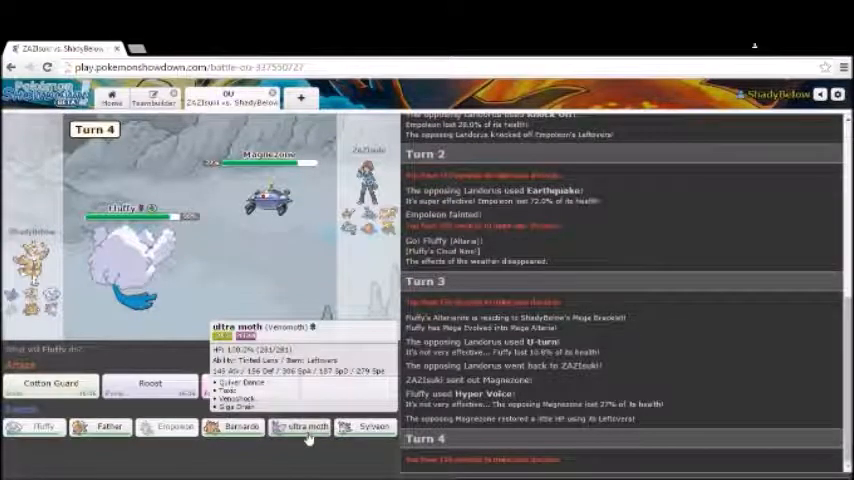
{"action": "left_click", "coordinate": [298, 425]}
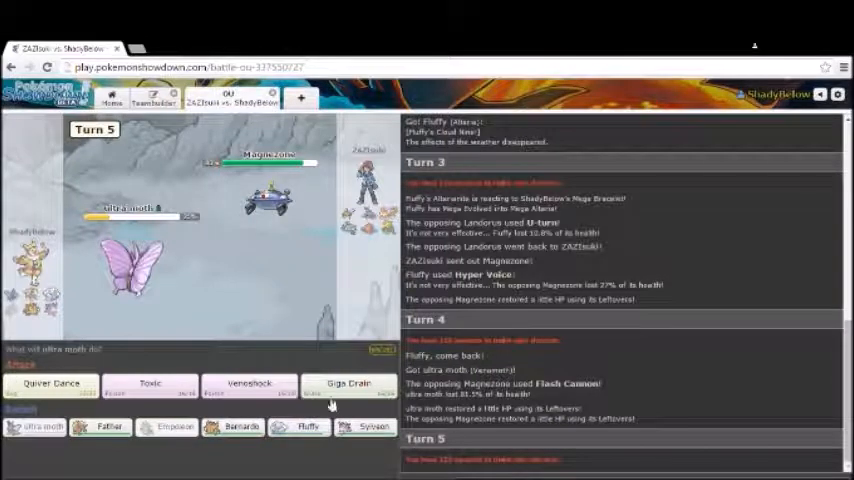
{"action": "mouse_move", "coordinate": [346, 390]}
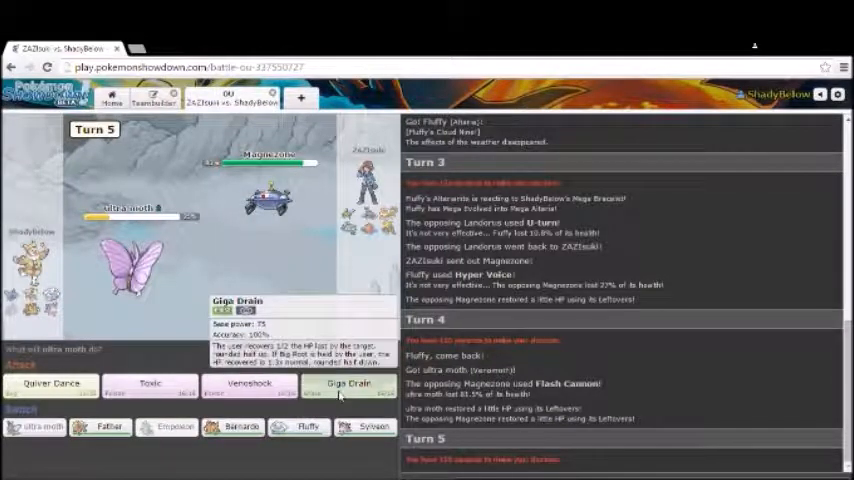
Giga Drain Magnezone and Ninjask four times with ultra moth, then Toxic Heracross.
{"action": "left_click", "coordinate": [347, 385]}
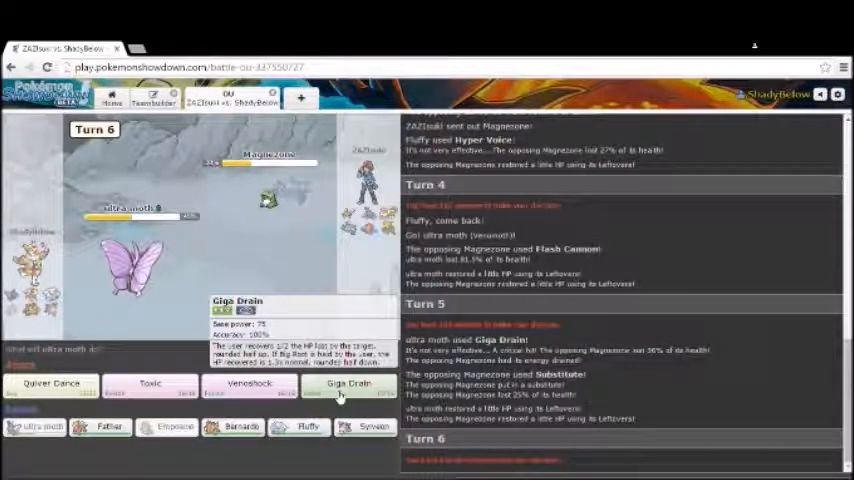
{"action": "left_click", "coordinate": [350, 387]}
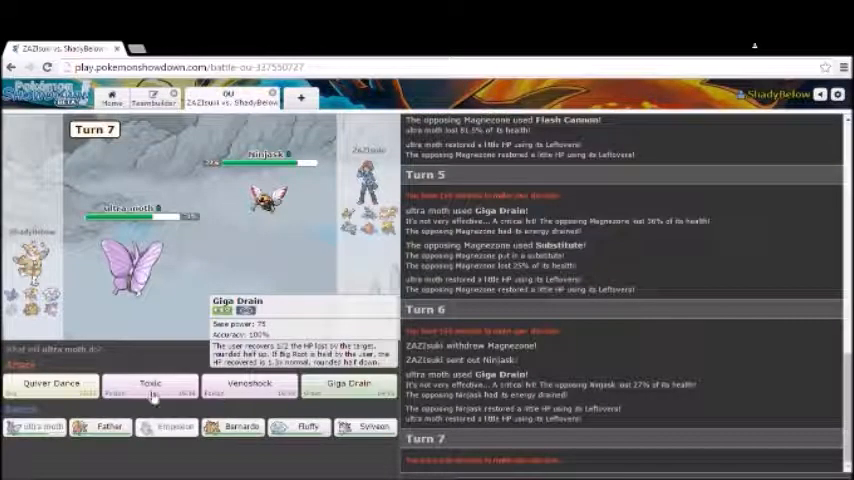
{"action": "mouse_move", "coordinate": [150, 386]}
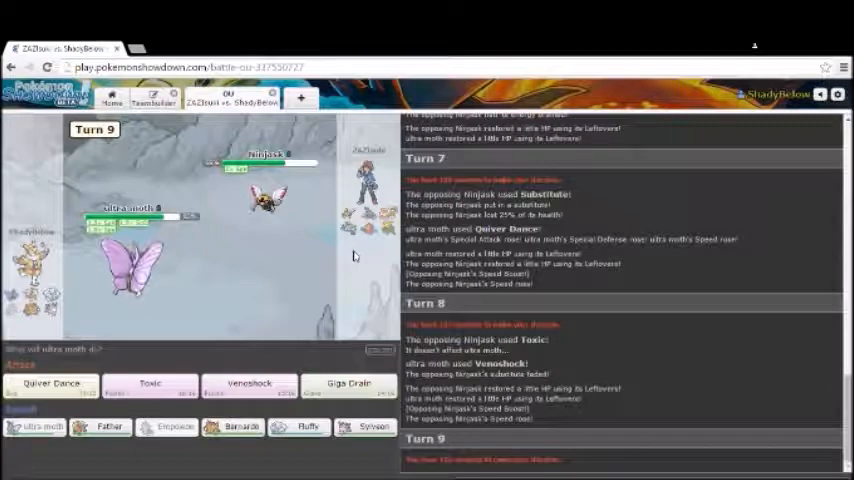
{"action": "mouse_move", "coordinate": [348, 384]}
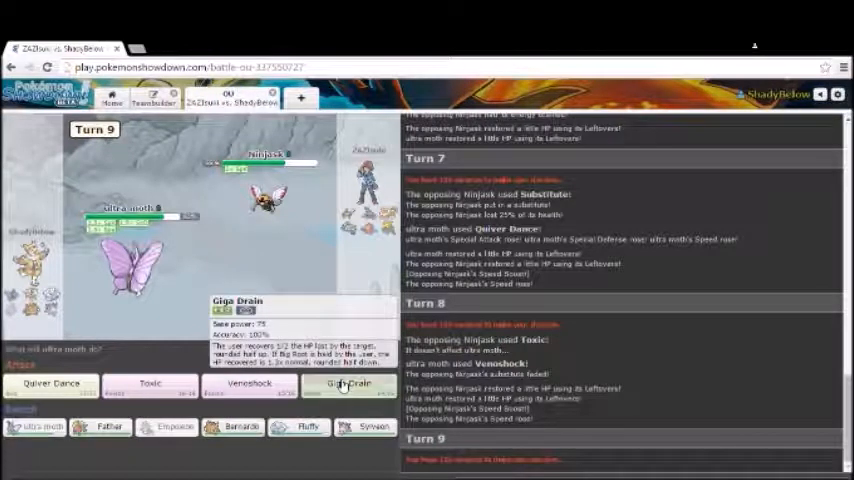
{"action": "left_click", "coordinate": [348, 384]}
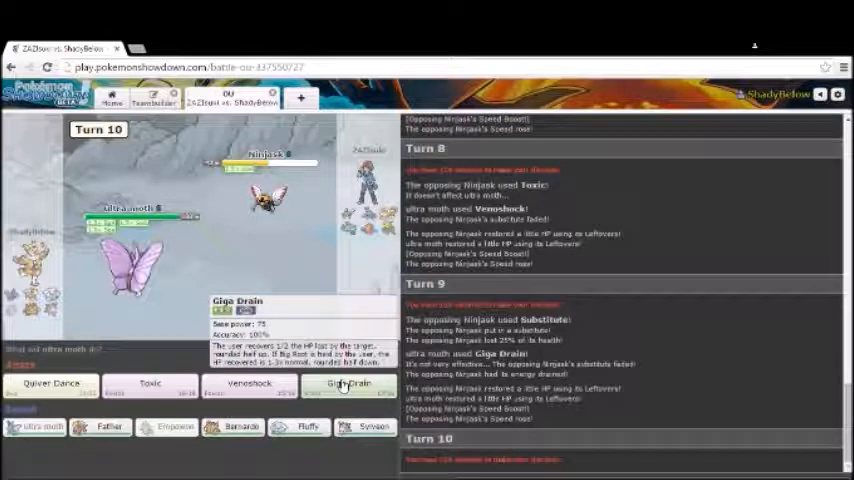
{"action": "left_click", "coordinate": [345, 382]}
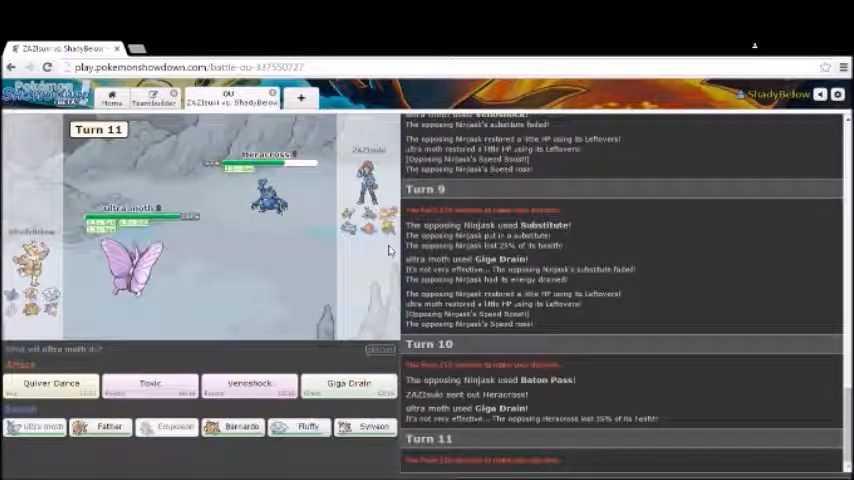
{"action": "mouse_move", "coordinate": [248, 385]}
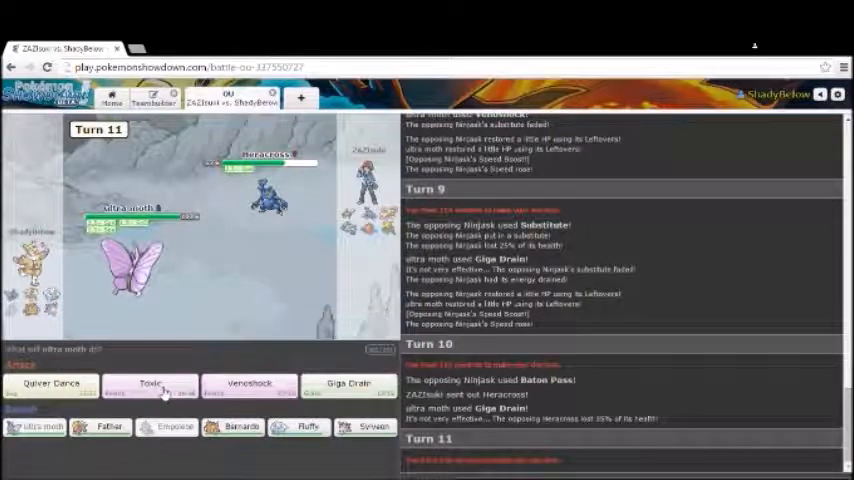
{"action": "mouse_move", "coordinate": [160, 392]}
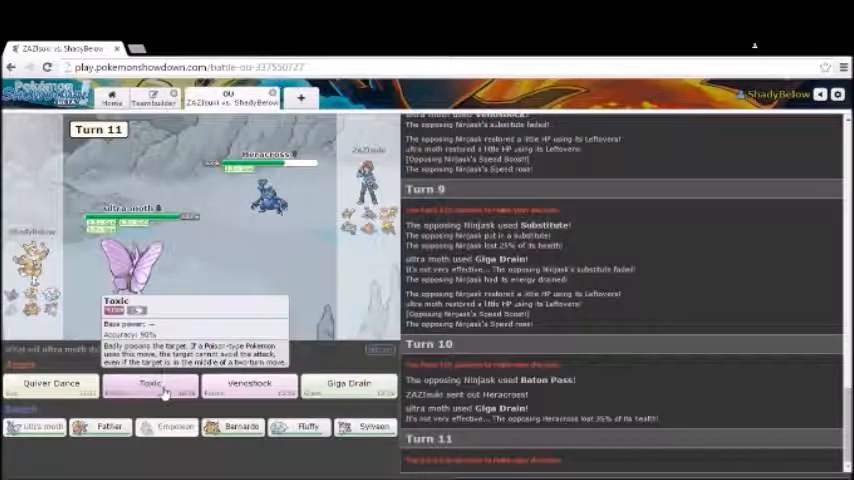
{"action": "left_click", "coordinate": [148, 386]}
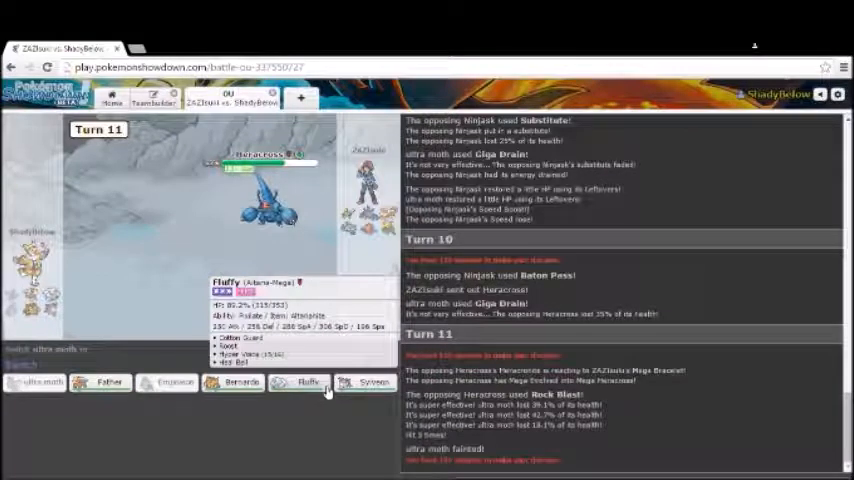
Send Fluffy in for the fainted ultra moth and Hyper Voice Mega Heracross.
{"action": "left_click", "coordinate": [307, 378]}
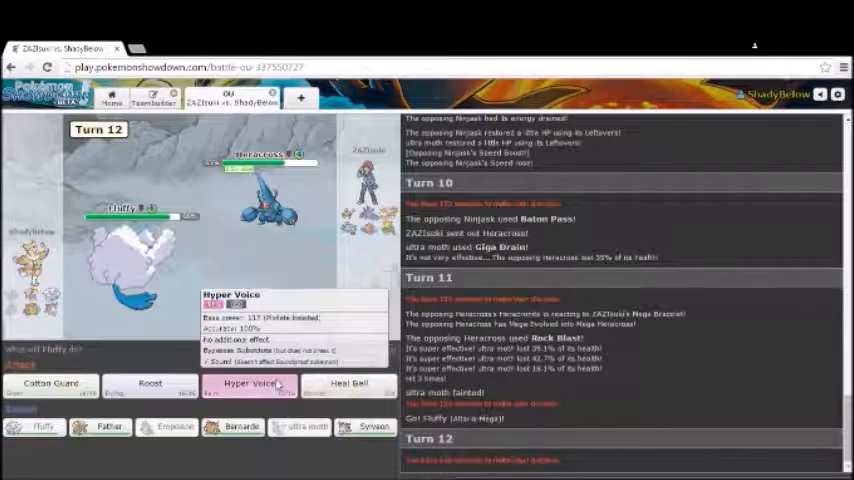
{"action": "left_click", "coordinate": [250, 385]}
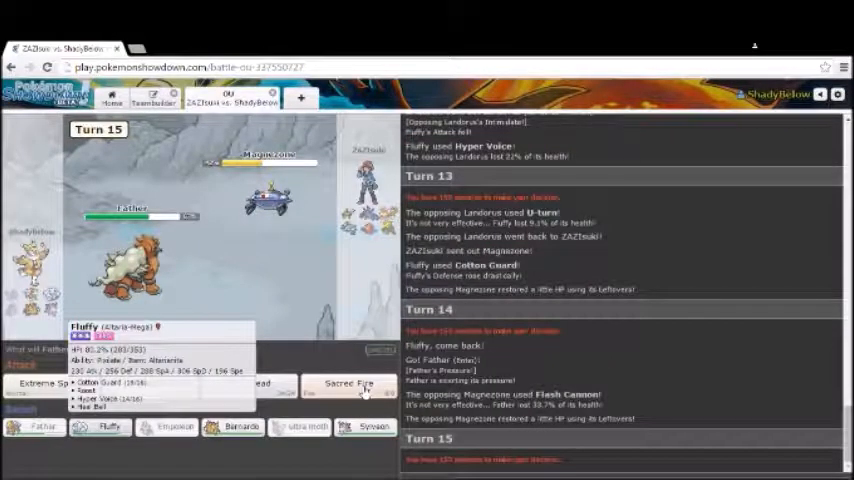
{"action": "mouse_move", "coordinate": [357, 383]}
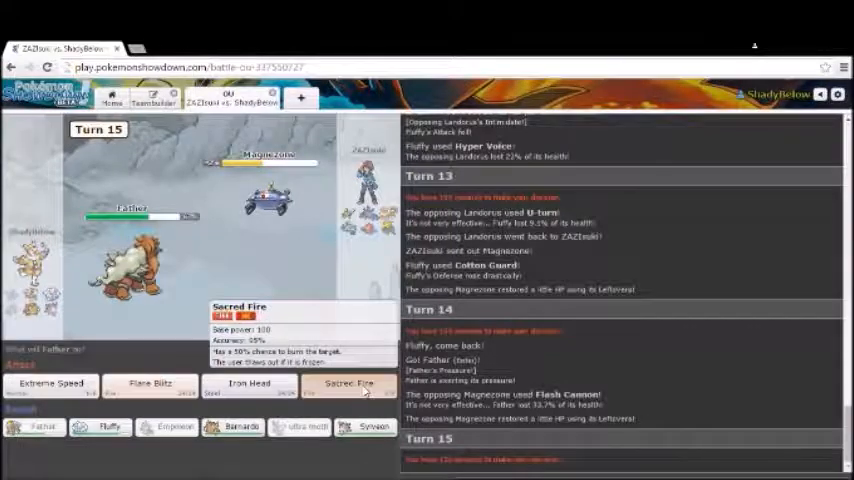
Hit Rotom-Wash with Father's Sacred Fire, then switch to Fluffy and later Bernardo.
{"action": "left_click", "coordinate": [349, 385]}
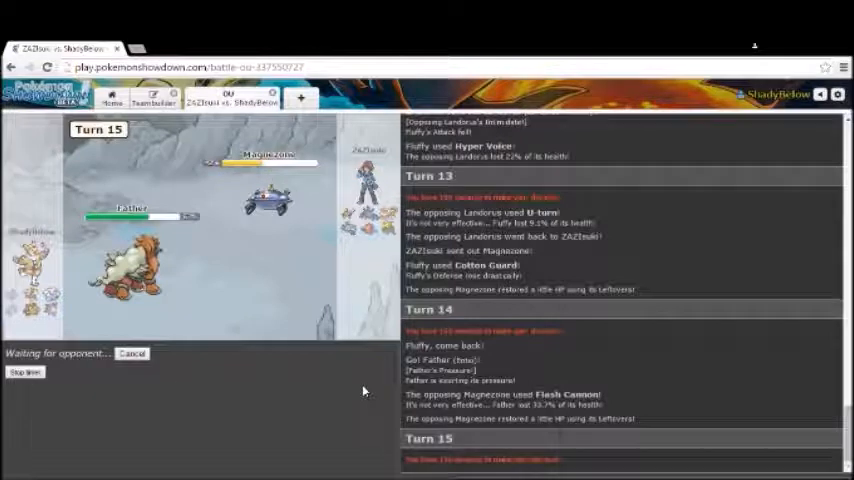
{"action": "left_click", "coordinate": [350, 384]}
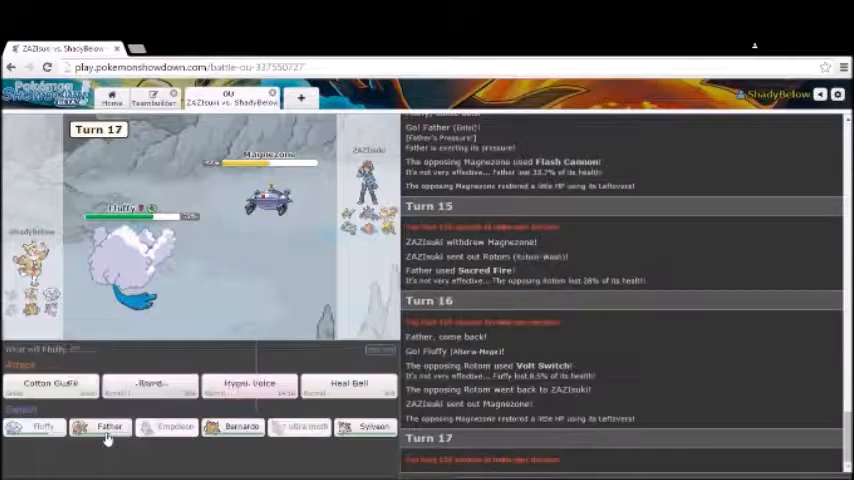
{"action": "mouse_move", "coordinate": [108, 423]}
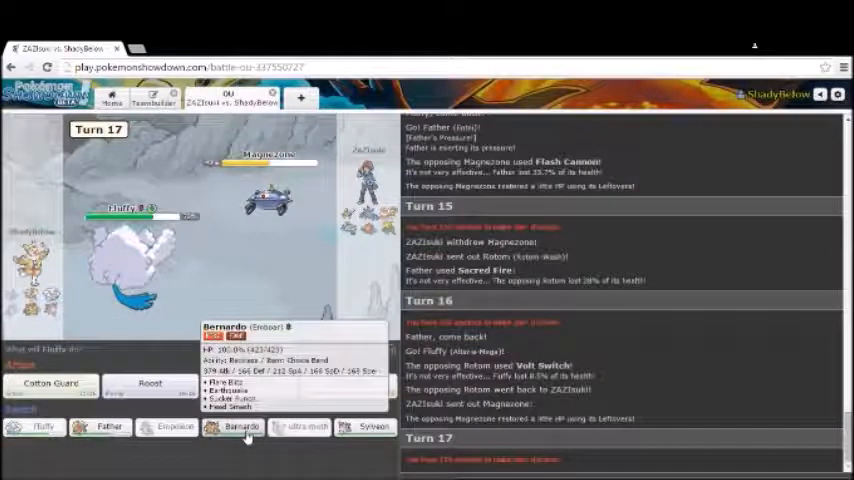
{"action": "left_click", "coordinate": [234, 427]}
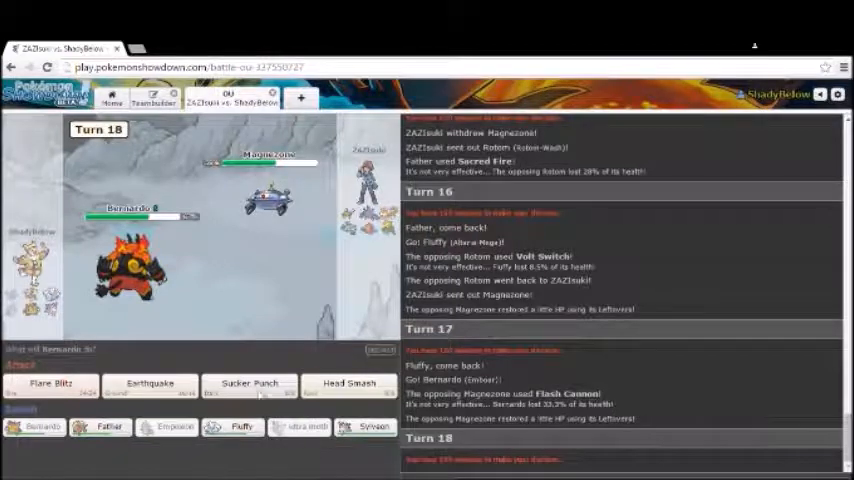
{"action": "mouse_move", "coordinate": [253, 354]}
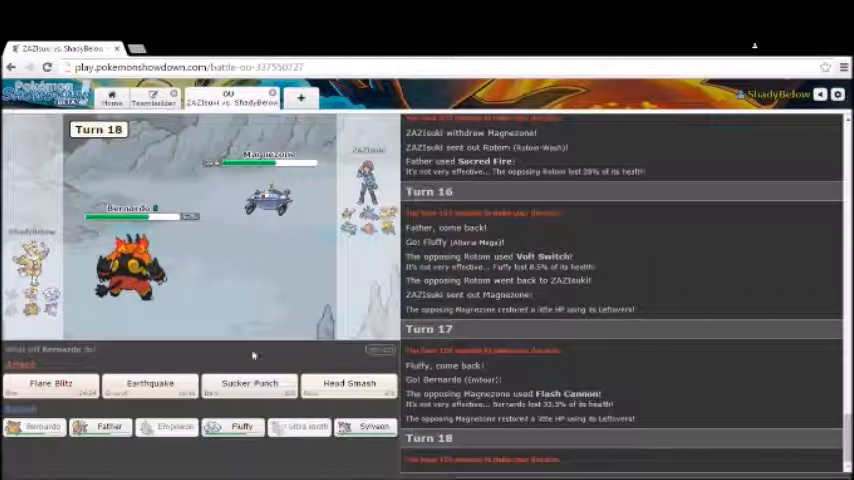
{"action": "mouse_move", "coordinate": [347, 383]}
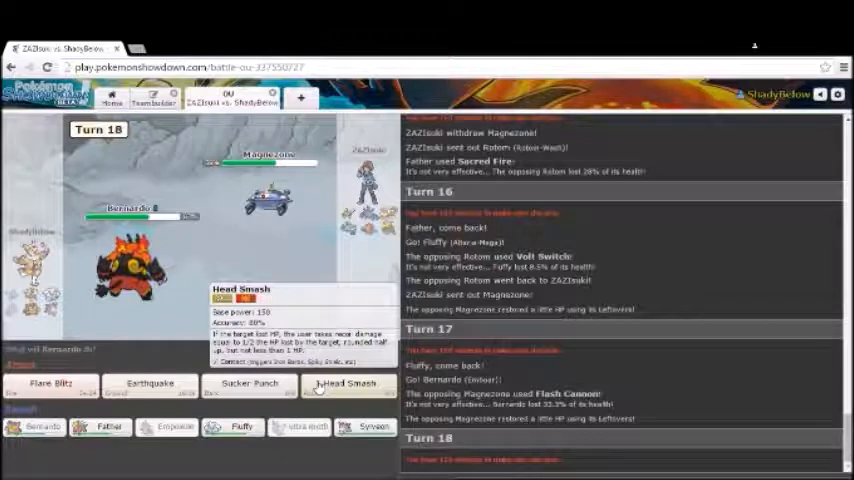
Head Smash Magnezone with Bernardo, then send Fluffy in to Hyper Voice Ninjask.
{"action": "left_click", "coordinate": [346, 383]}
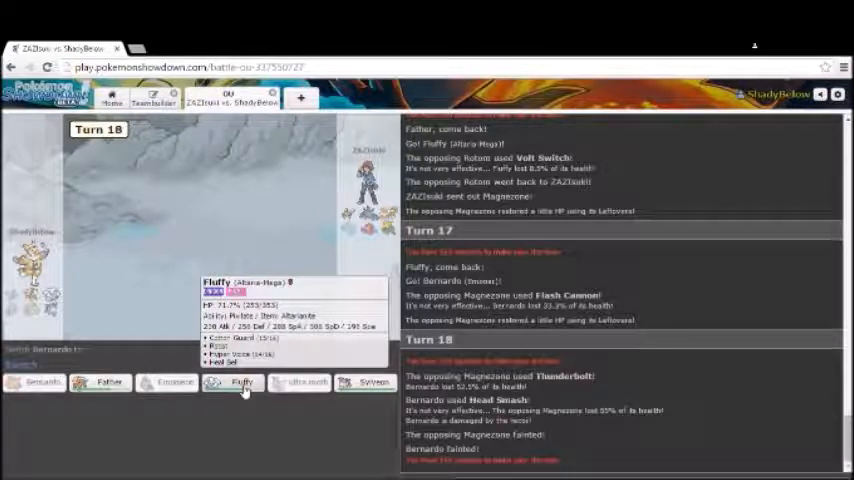
{"action": "left_click", "coordinate": [238, 379]}
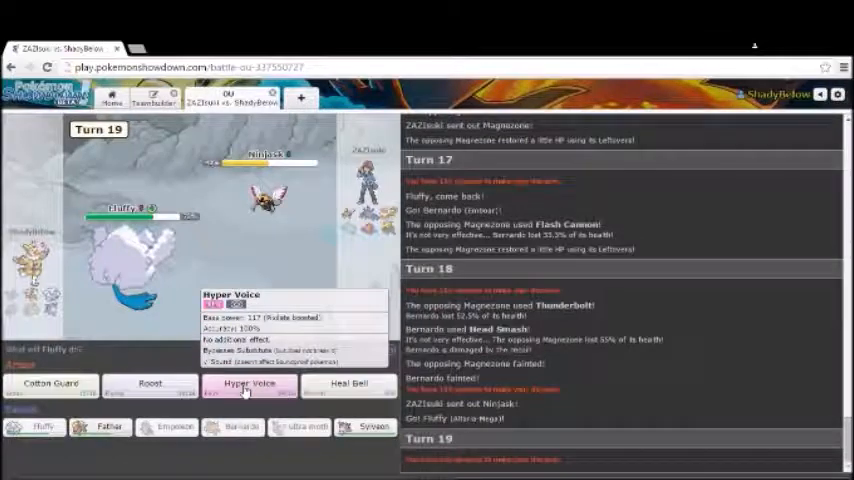
{"action": "left_click", "coordinate": [249, 385]}
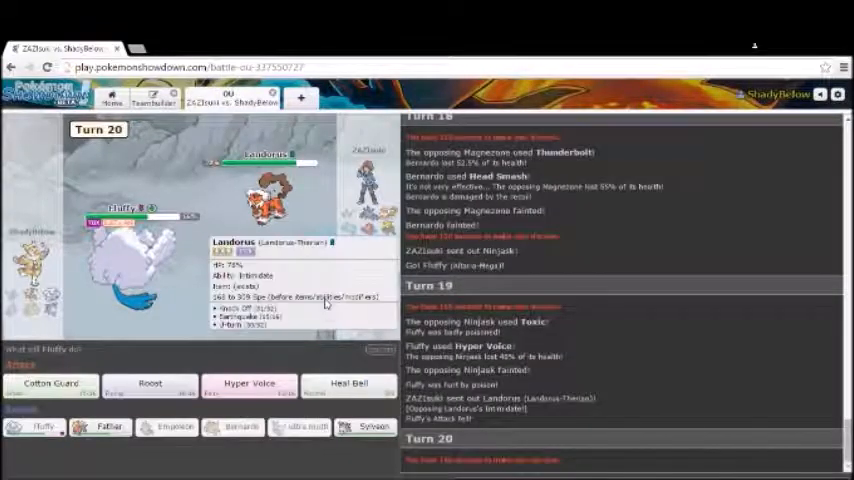
{"action": "mouse_move", "coordinate": [345, 393]}
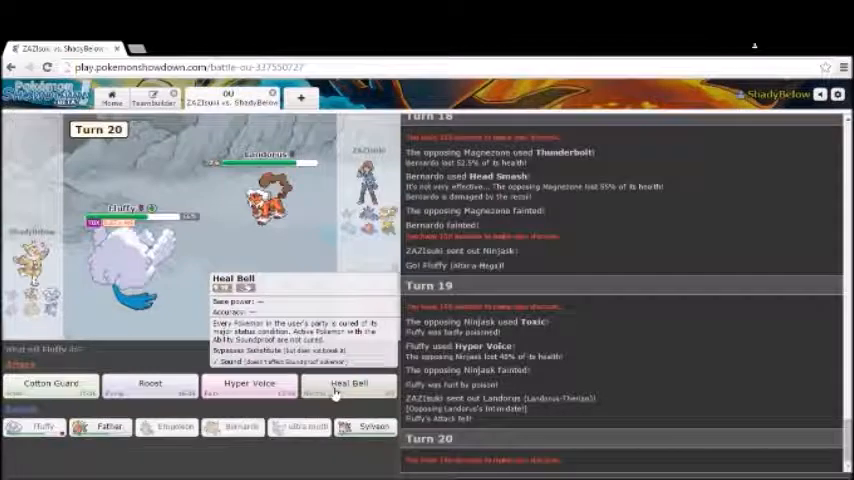
Use Fluffy's Heal Bell to cure its poison, then select Roost against Alakazam.
{"action": "left_click", "coordinate": [348, 382]}
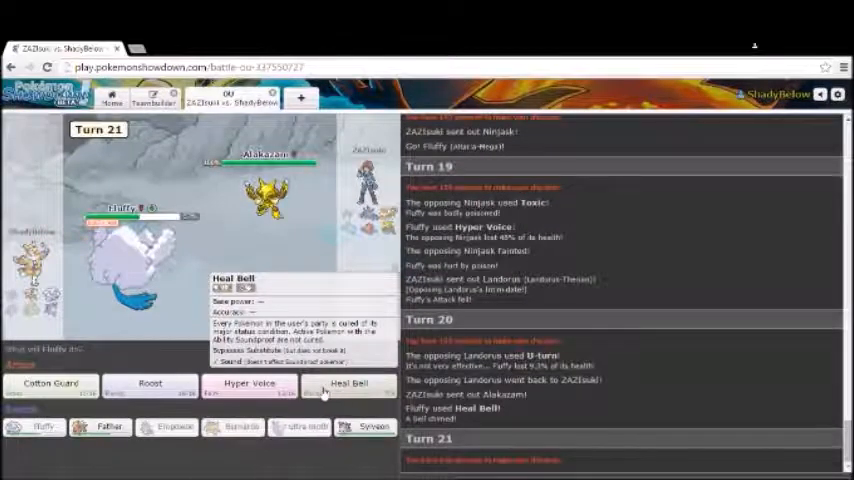
{"action": "mouse_move", "coordinate": [162, 383]}
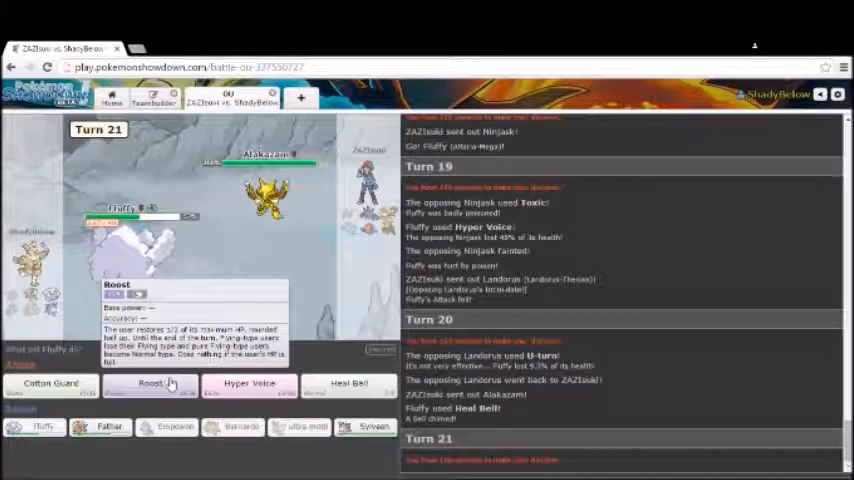
{"action": "mouse_move", "coordinate": [248, 387]}
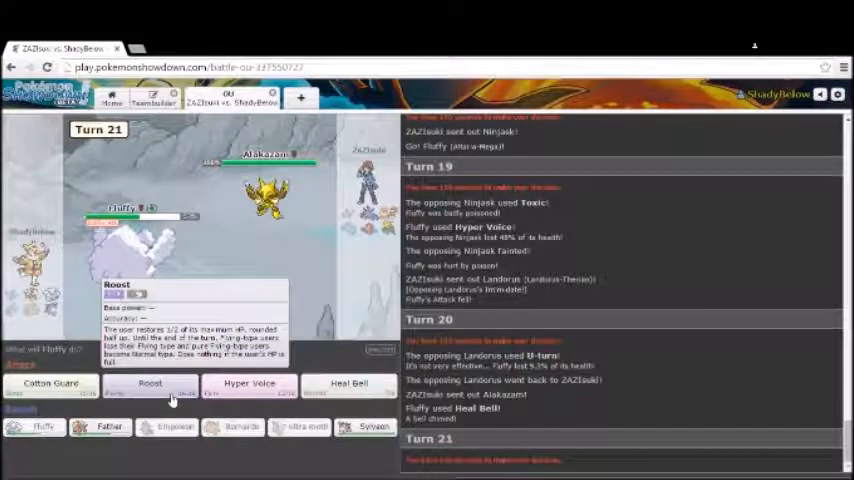
{"action": "left_click", "coordinate": [150, 385]}
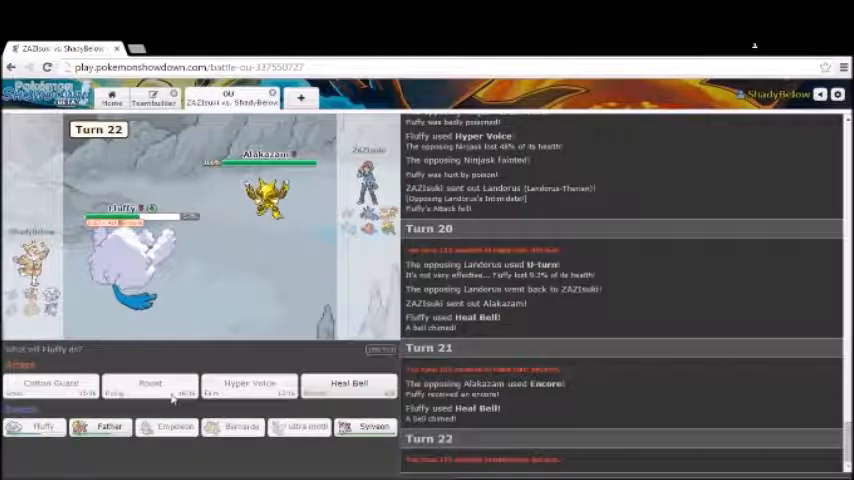
{"action": "mouse_move", "coordinate": [250, 391]}
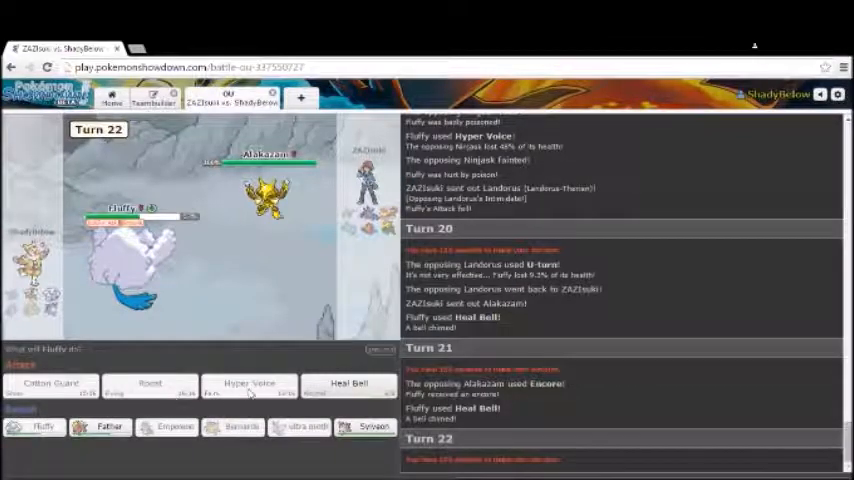
{"action": "mouse_move", "coordinate": [361, 439]}
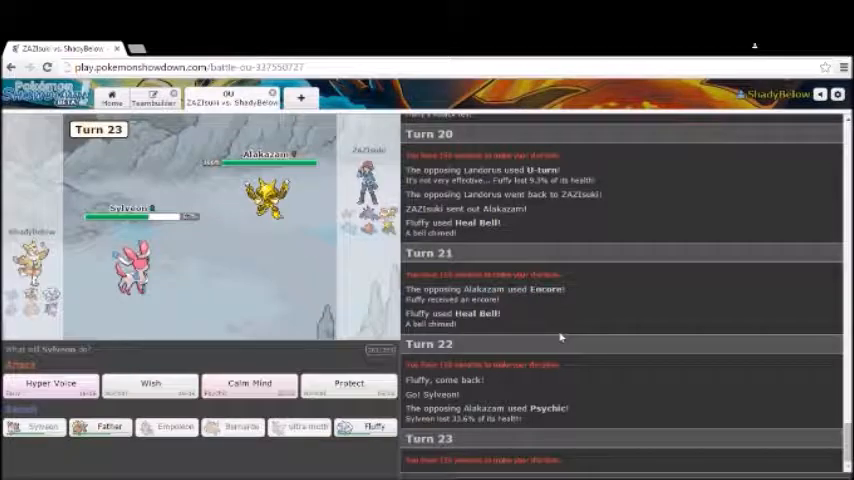
{"action": "mouse_move", "coordinate": [151, 388]}
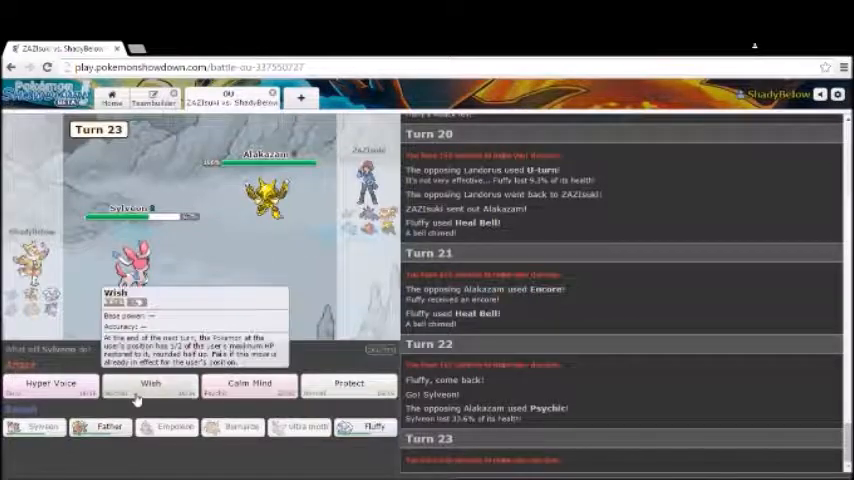
Bring Sylveon in against Alakazam, hit it with Hyper Voice, then use Protect twice.
{"action": "left_click", "coordinate": [151, 383]}
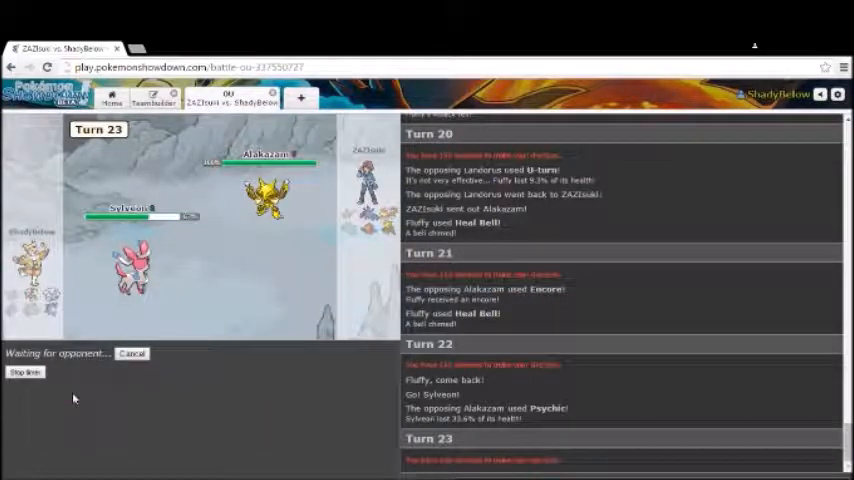
{"action": "left_click", "coordinate": [50, 384]}
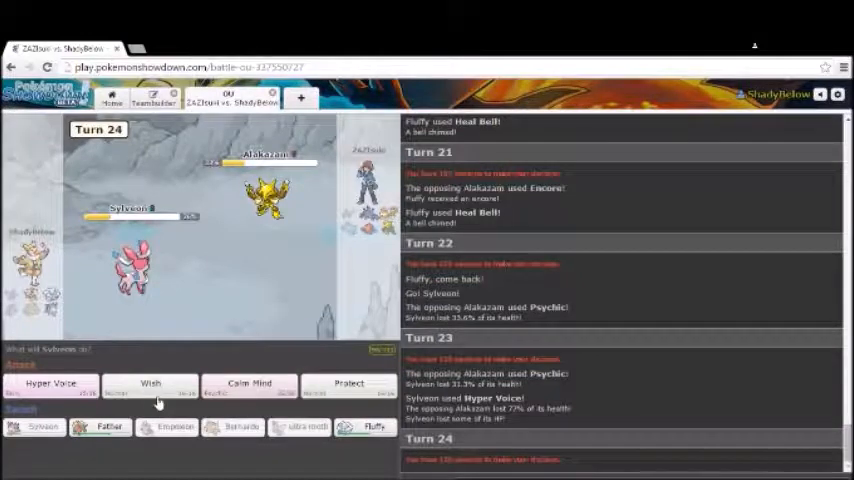
{"action": "mouse_move", "coordinate": [157, 398]}
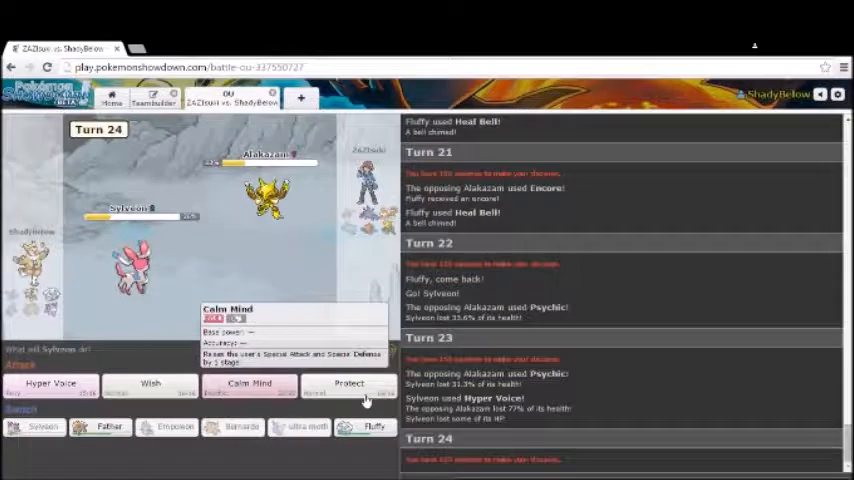
{"action": "left_click", "coordinate": [349, 384]}
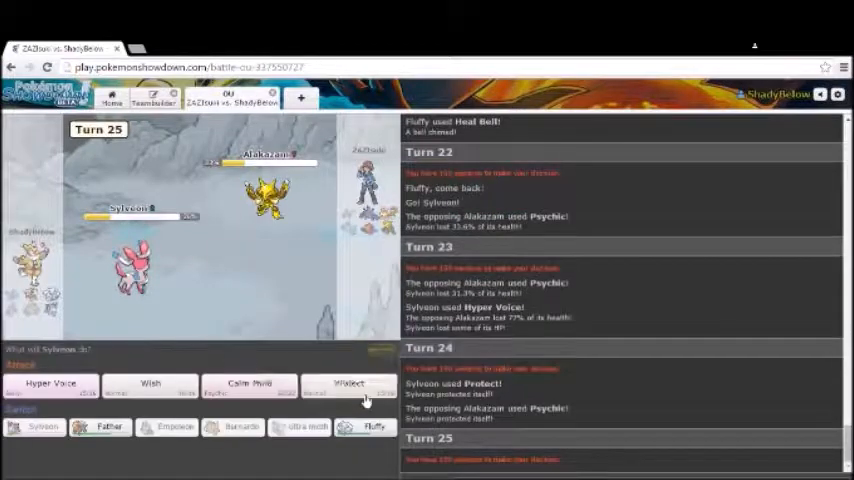
{"action": "mouse_move", "coordinate": [366, 401]}
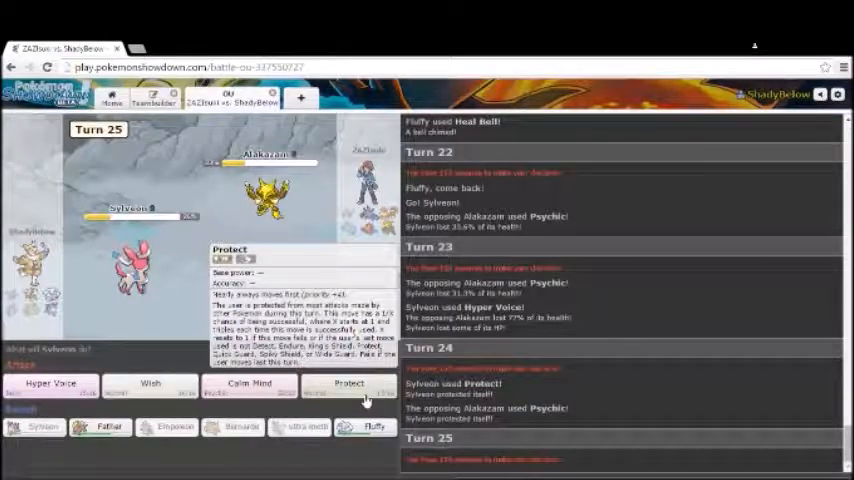
{"action": "left_click", "coordinate": [349, 384]}
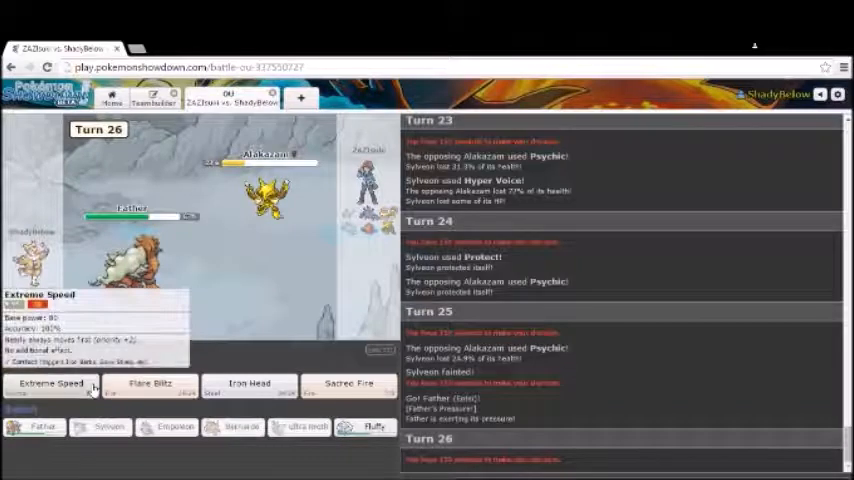
Have Father use Extreme Speed on turn 26, chipping the incoming Landorus-Therian.
{"action": "left_click", "coordinate": [52, 383]}
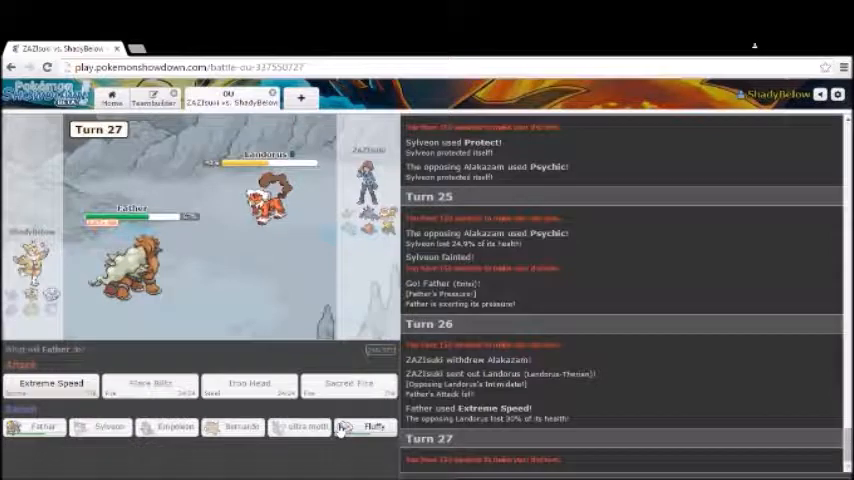
Swap Father for Fluffy, then Hyper Voice Rotom, Roost, Heal Bell, and Hyper Voice again.
{"action": "left_click", "coordinate": [42, 428]}
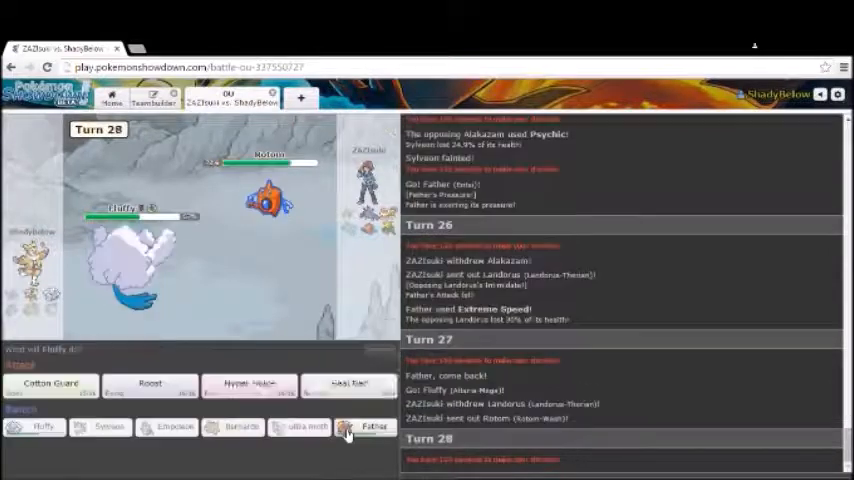
{"action": "mouse_move", "coordinate": [348, 434]}
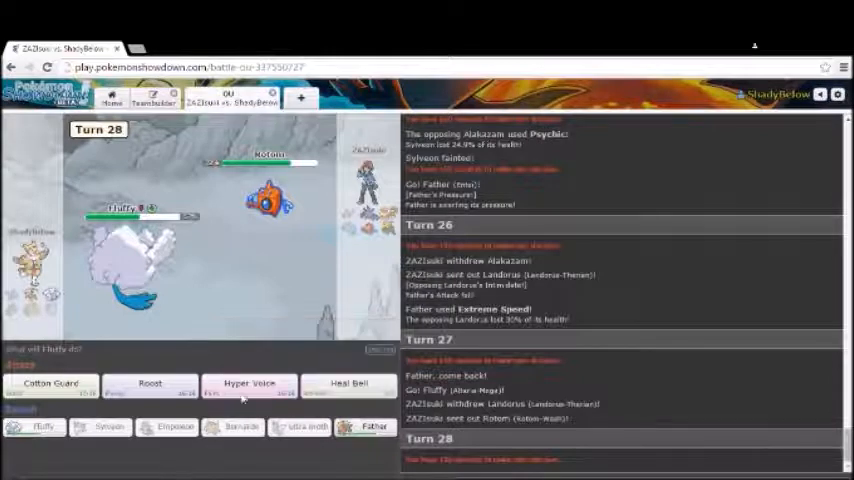
{"action": "left_click", "coordinate": [249, 383]}
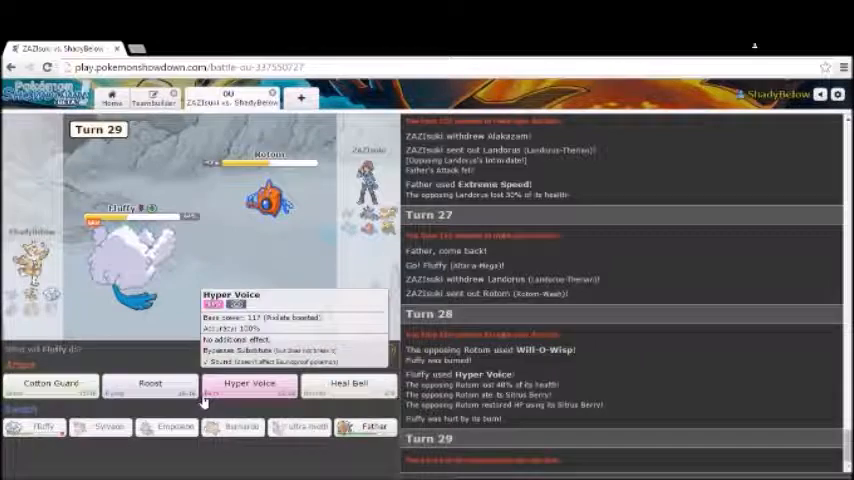
{"action": "mouse_move", "coordinate": [150, 388]}
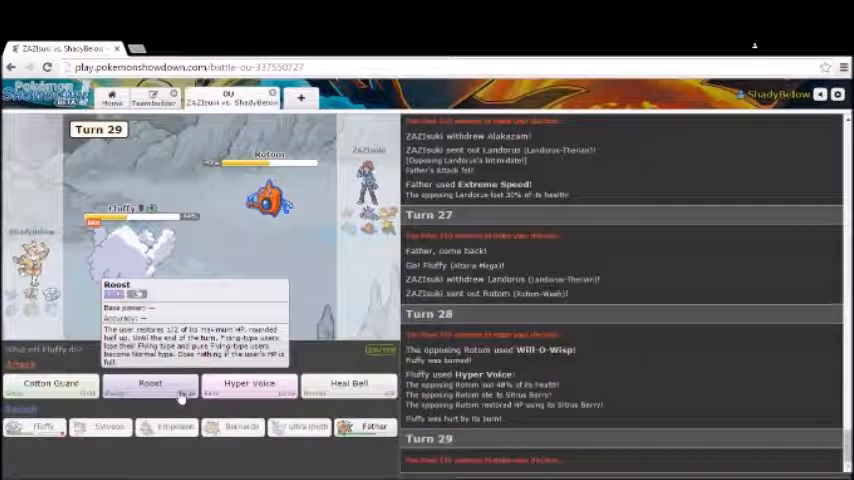
{"action": "left_click", "coordinate": [150, 384]}
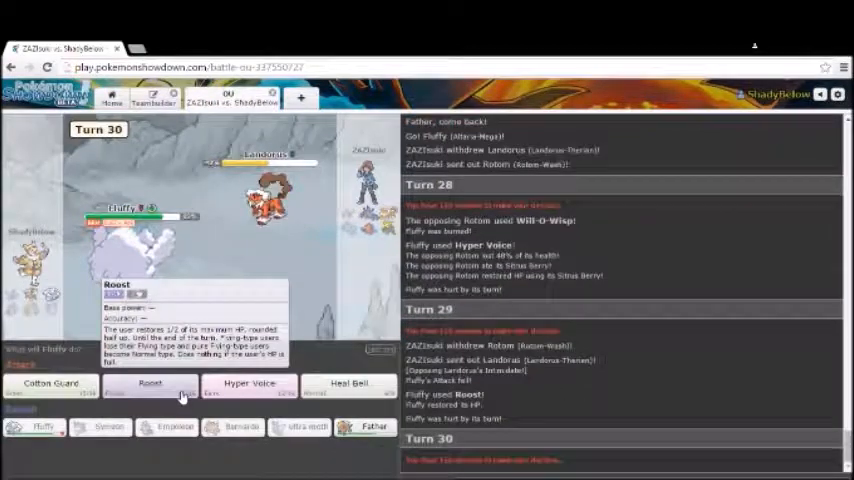
{"action": "left_click", "coordinate": [150, 387]}
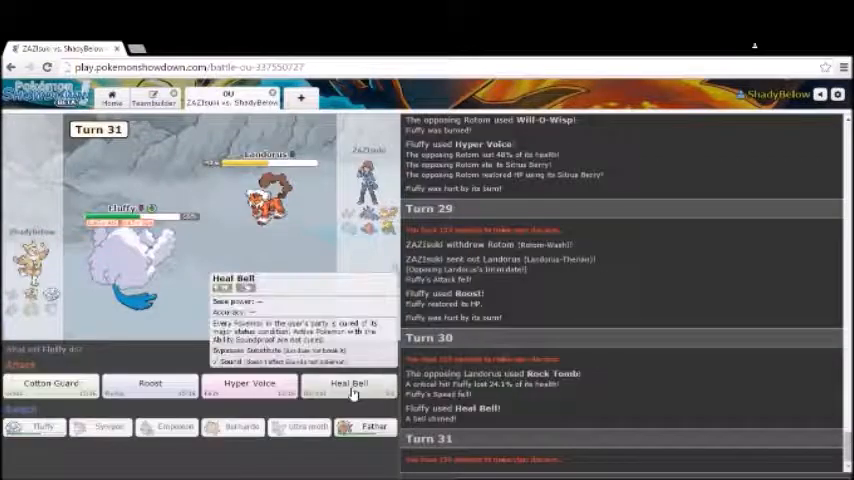
{"action": "mouse_move", "coordinate": [250, 383]}
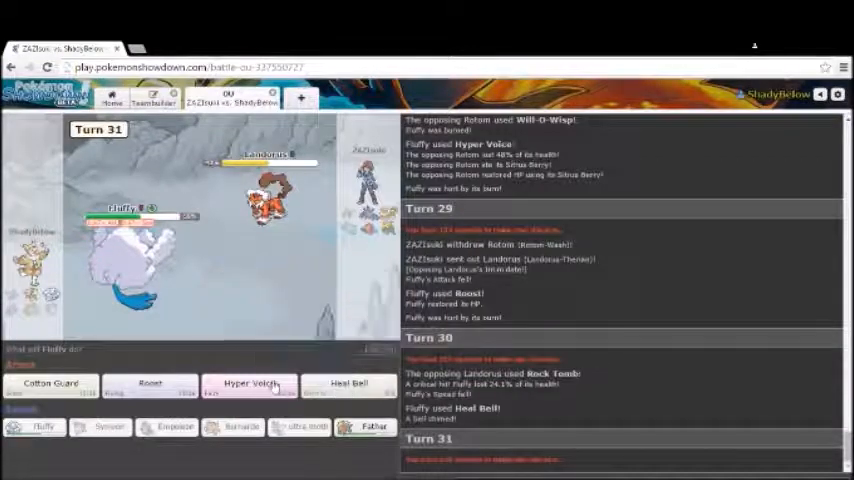
{"action": "mouse_move", "coordinate": [248, 385]}
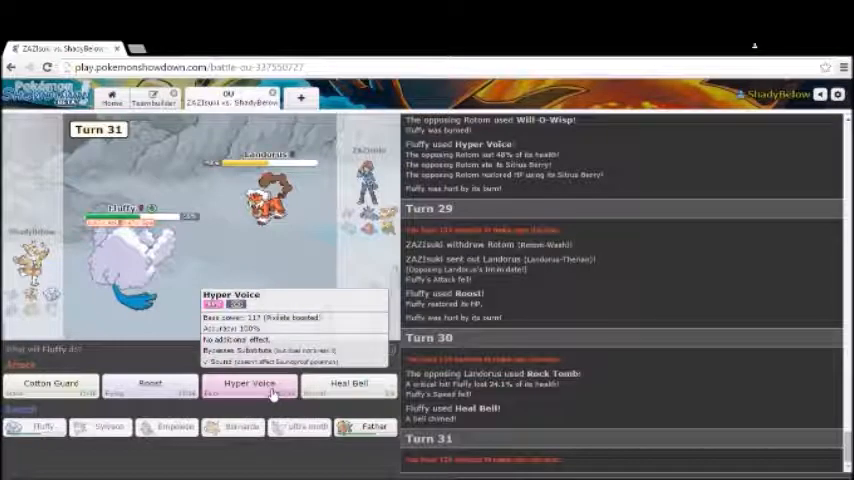
{"action": "left_click", "coordinate": [249, 383]}
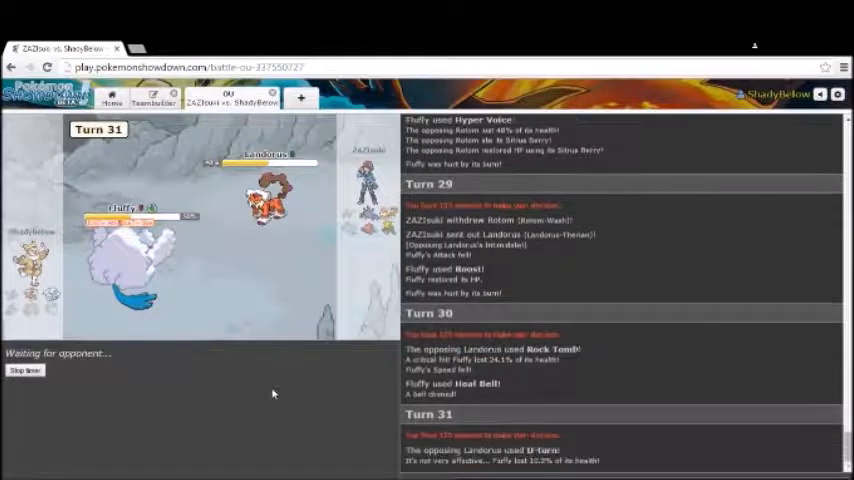
Scroll the battle log, then hit the incoming Landorus with Fluffy's Hyper Voice.
{"action": "scroll", "scroll_direction": "down", "scroll_amount": 3}
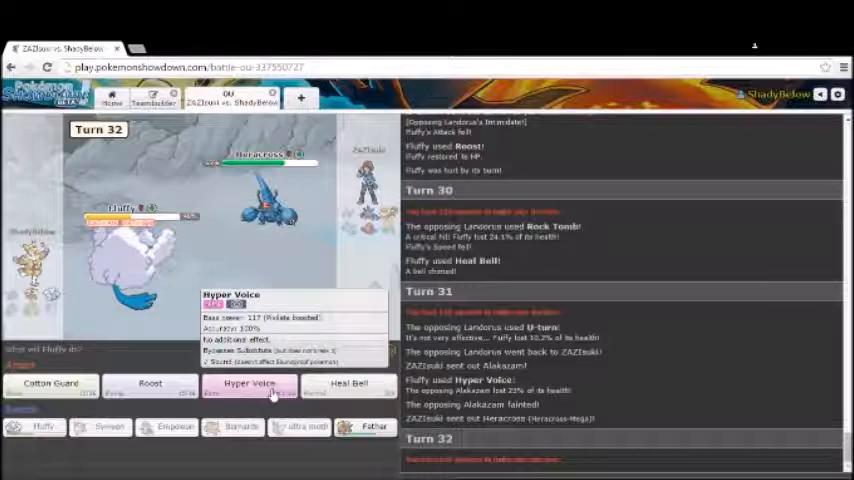
{"action": "mouse_move", "coordinate": [360, 437]}
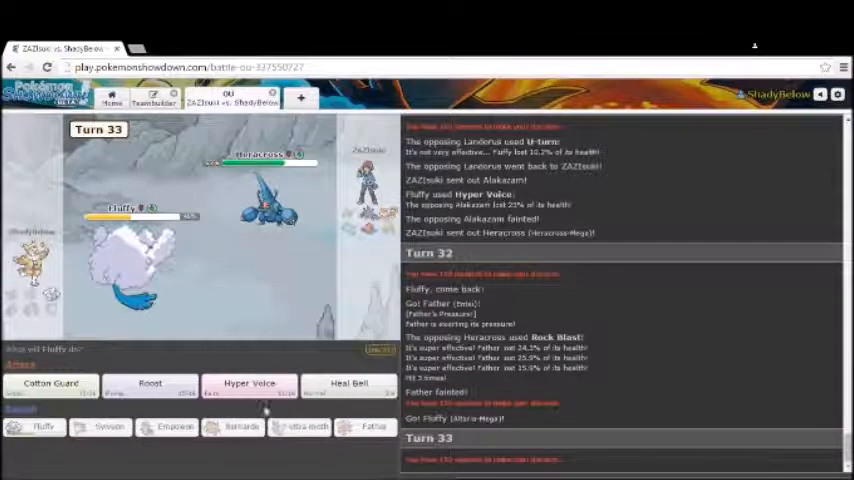
{"action": "left_click", "coordinate": [249, 391]}
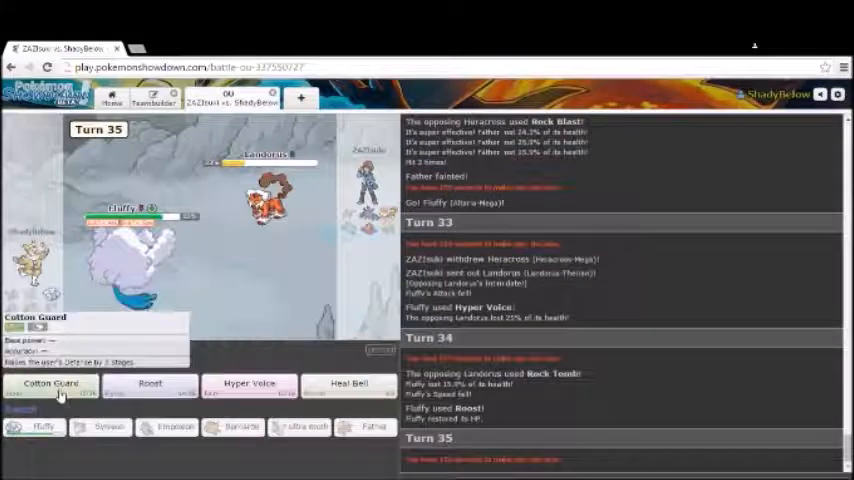
Boost Fluffy's Defense with Cotton Guard twice, then cure its burn with Heal Bell.
{"action": "left_click", "coordinate": [60, 389]}
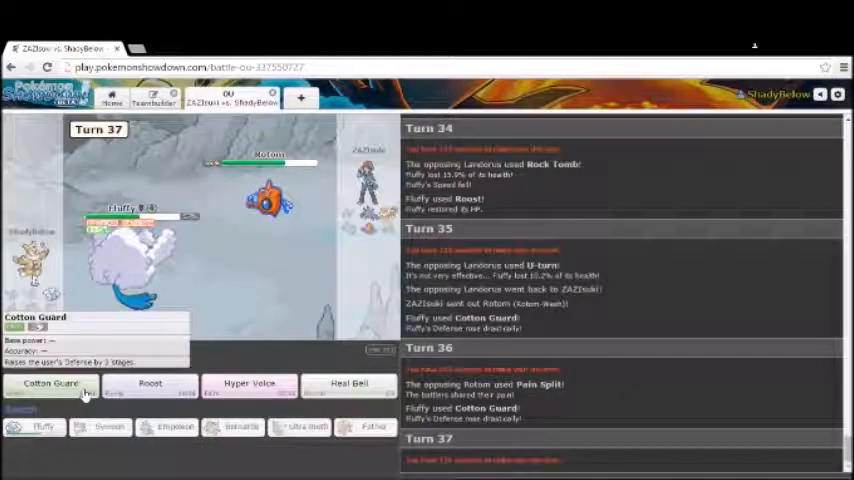
{"action": "left_click", "coordinate": [50, 385]}
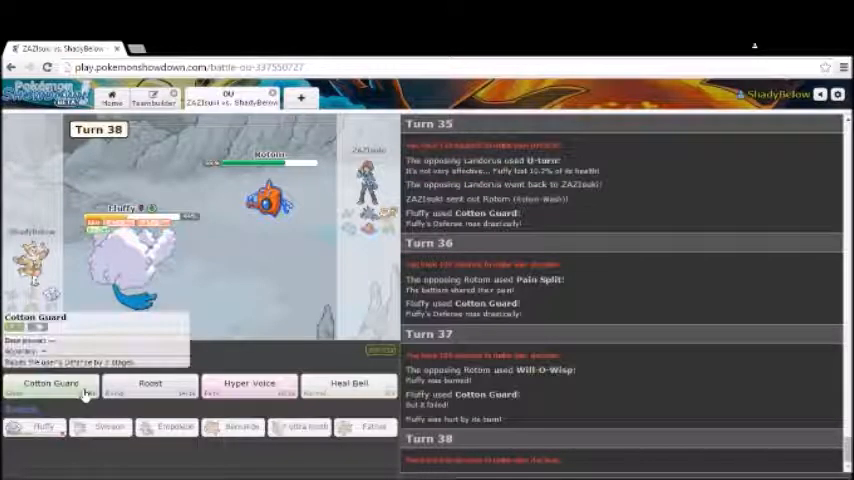
{"action": "mouse_move", "coordinate": [348, 389]}
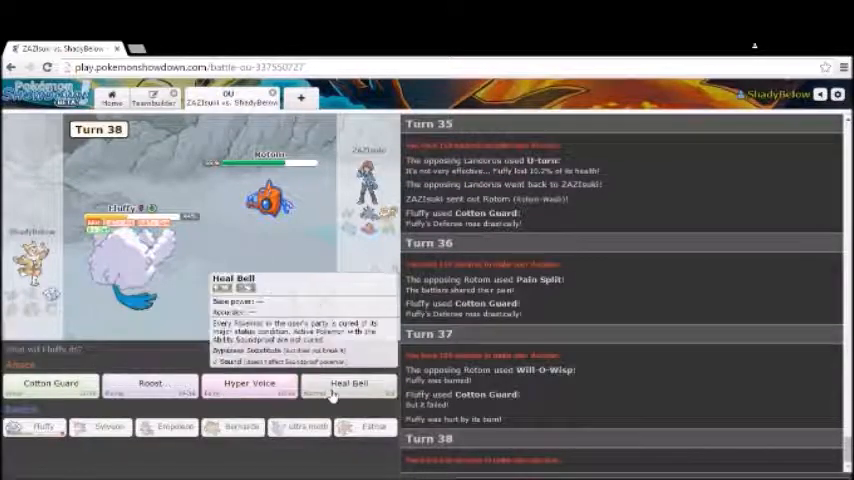
{"action": "left_click", "coordinate": [348, 384]}
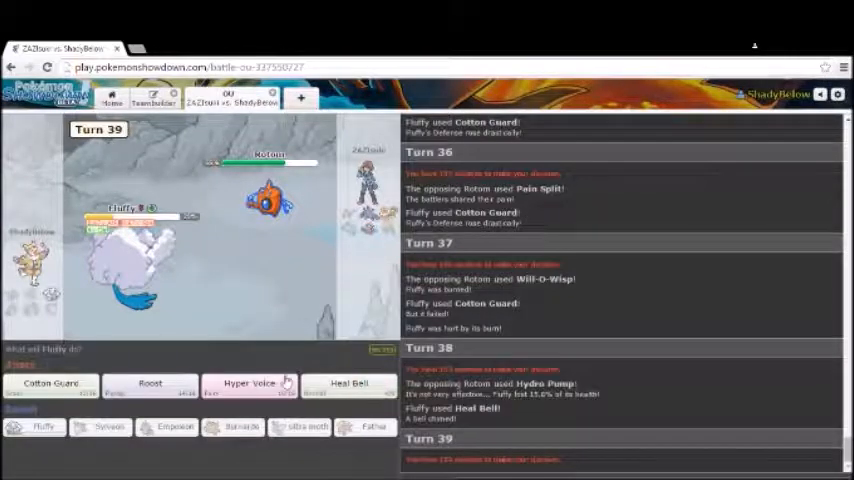
Alternate Roost and Hyper Voice twice to heal Fluffy and wear Rotom down.
{"action": "left_click", "coordinate": [247, 383]}
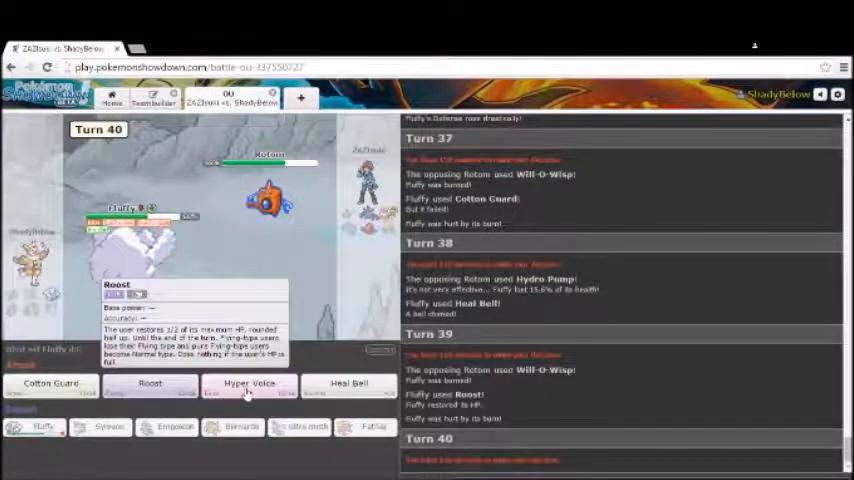
{"action": "left_click", "coordinate": [249, 386]}
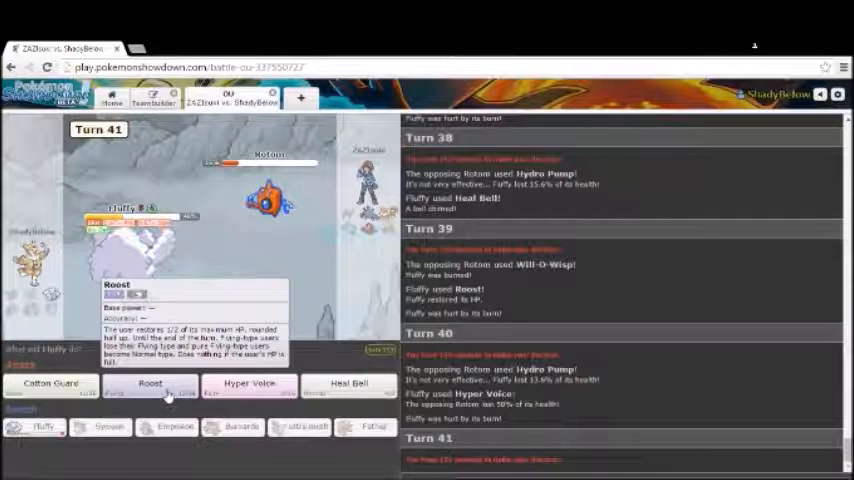
{"action": "left_click", "coordinate": [151, 385]}
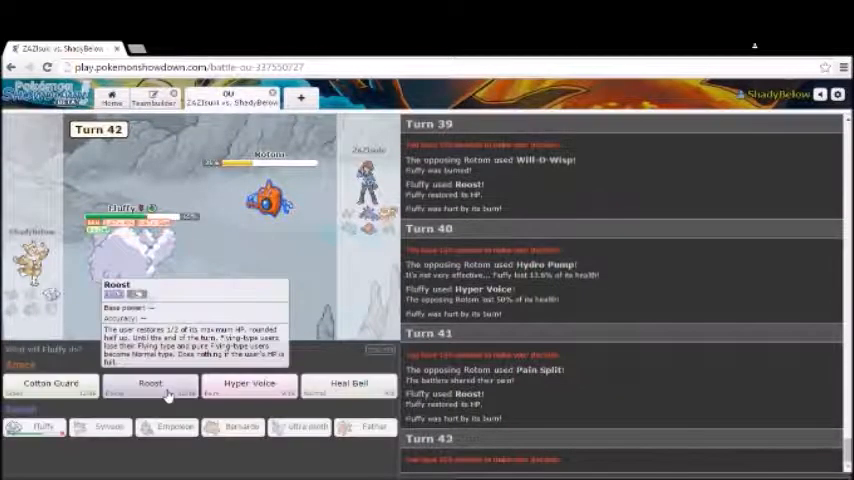
{"action": "left_click", "coordinate": [150, 387]}
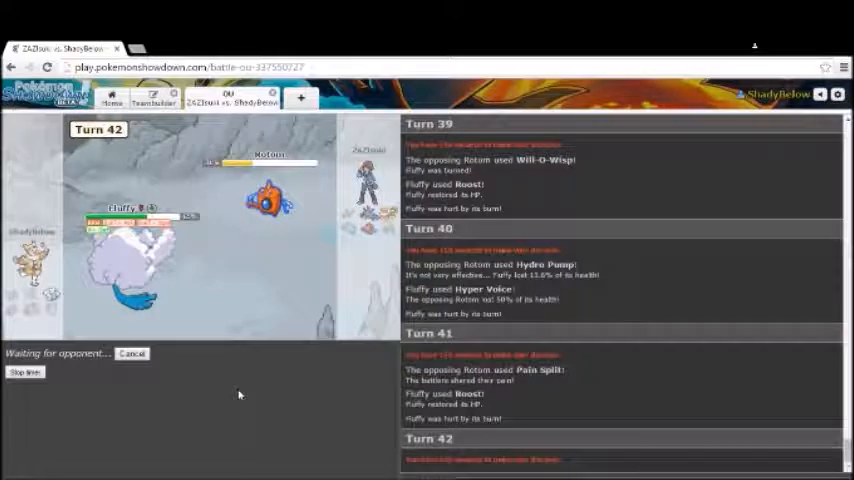
{"action": "mouse_move", "coordinate": [250, 383]}
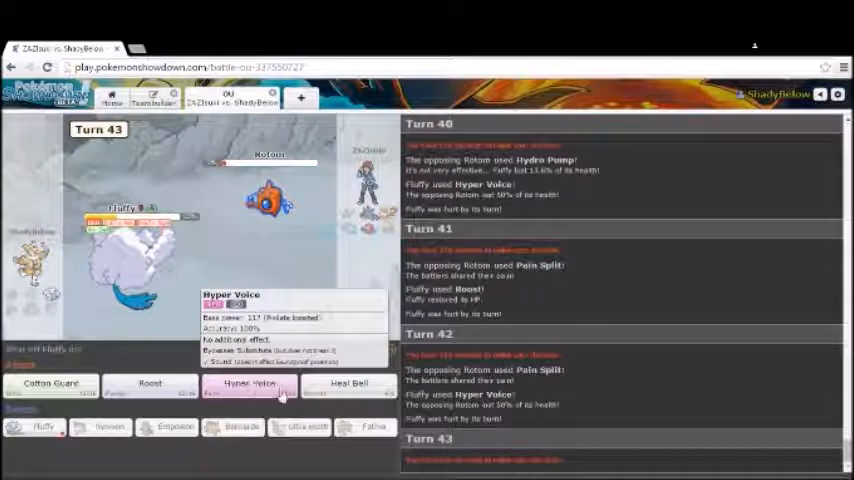
Ring Heal Bell, finish Rotom with Hyper Voice, Roost against Mega Heracross, then submit turn 47's move.
{"action": "left_click", "coordinate": [248, 386]}
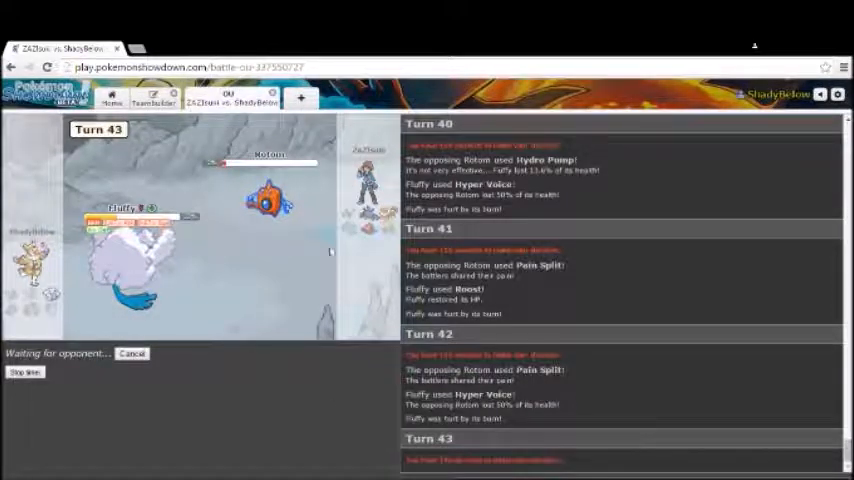
{"action": "mouse_move", "coordinate": [265, 200]}
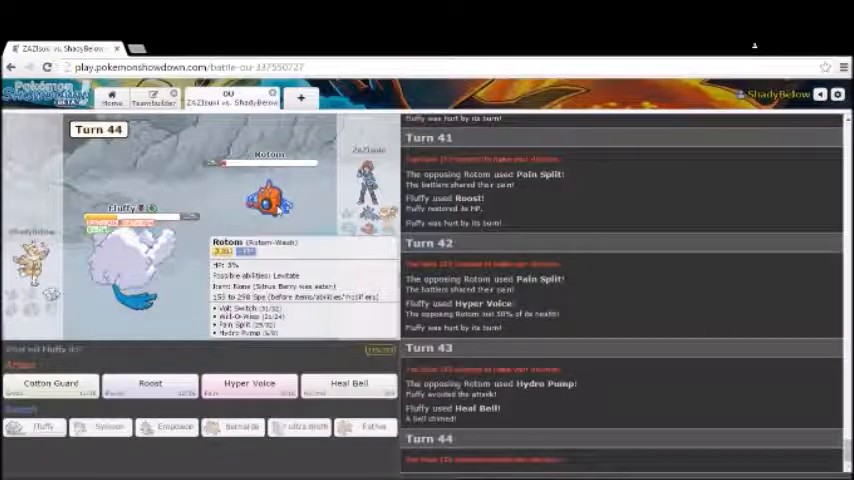
{"action": "mouse_move", "coordinate": [150, 394]}
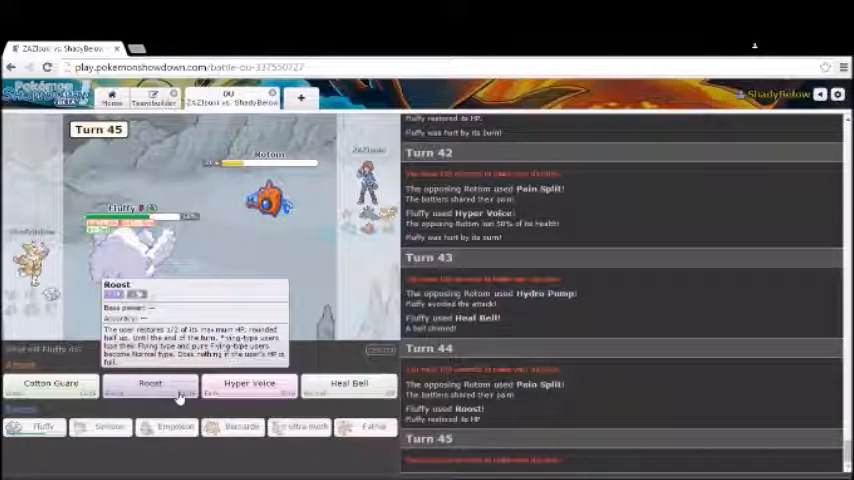
{"action": "left_click", "coordinate": [150, 386]}
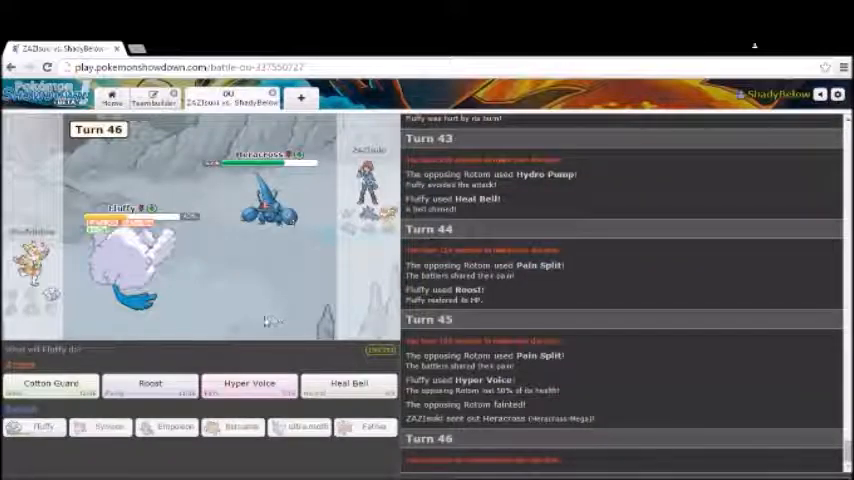
{"action": "left_click", "coordinate": [247, 388]}
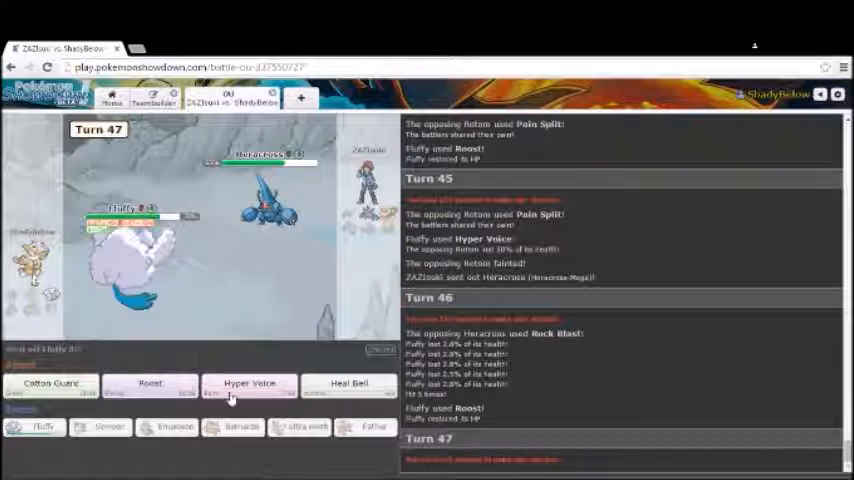
{"action": "left_click", "coordinate": [244, 383]}
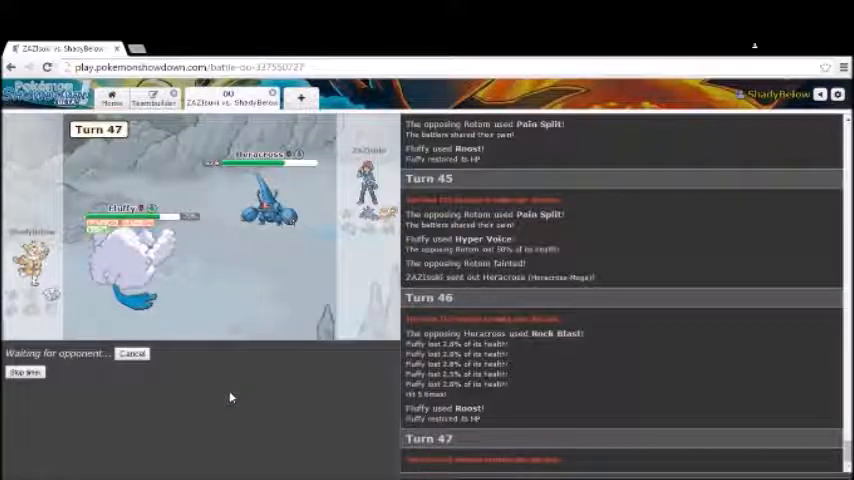